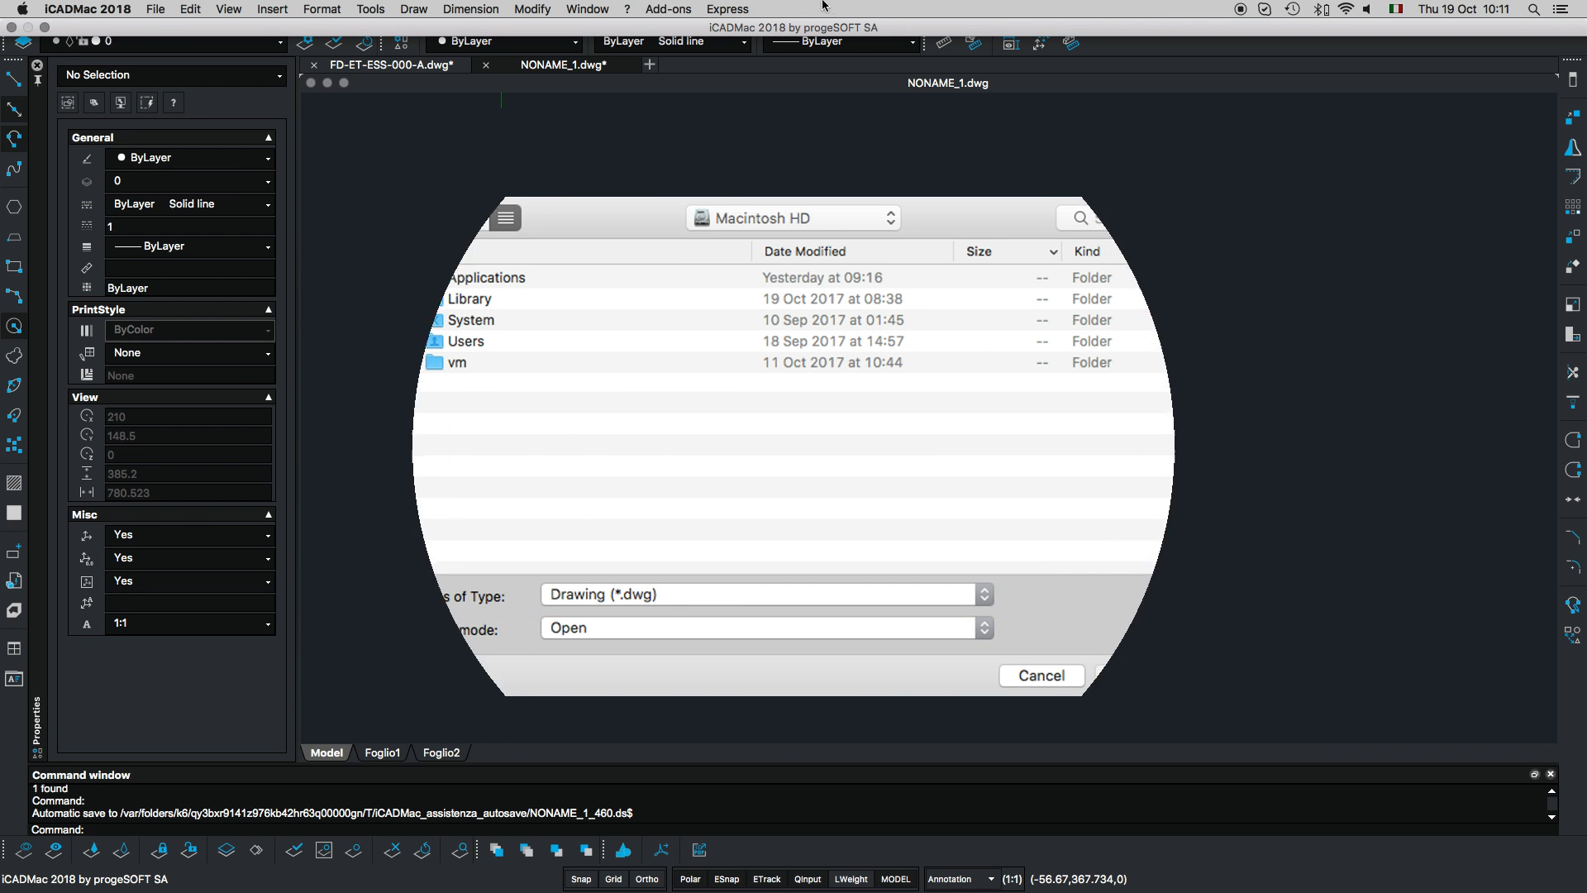
Cancel the Open file dialog to return to the empty NONAME_1 drawing
{"action": "left_click", "coordinate": [1040, 676]}
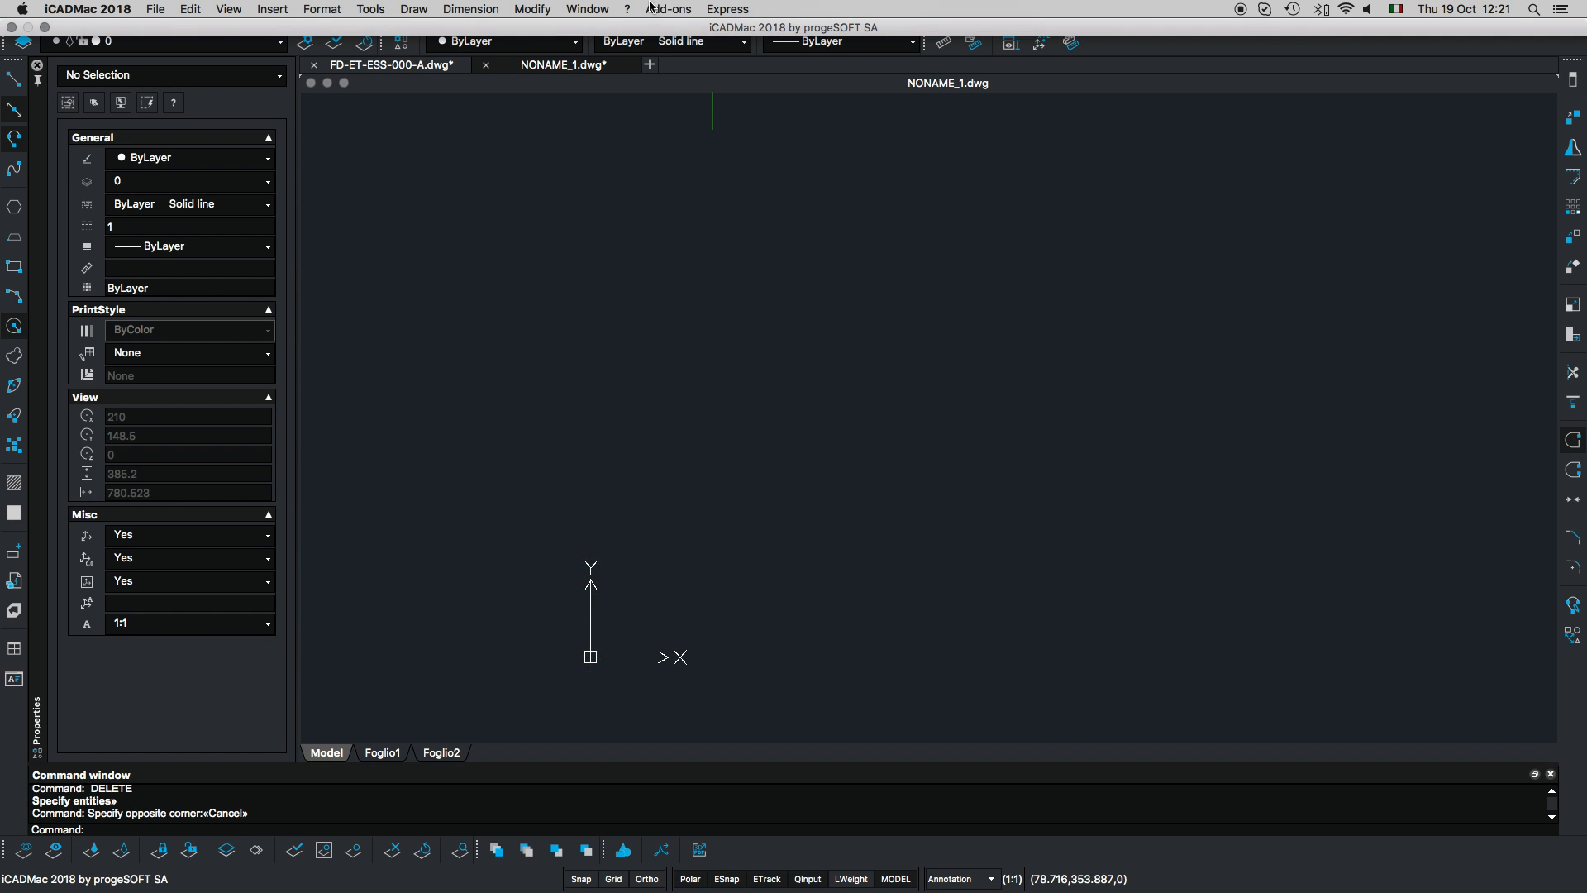
Bring up the Change User Interface dialog from the Window menu
{"action": "left_click", "coordinate": [587, 9]}
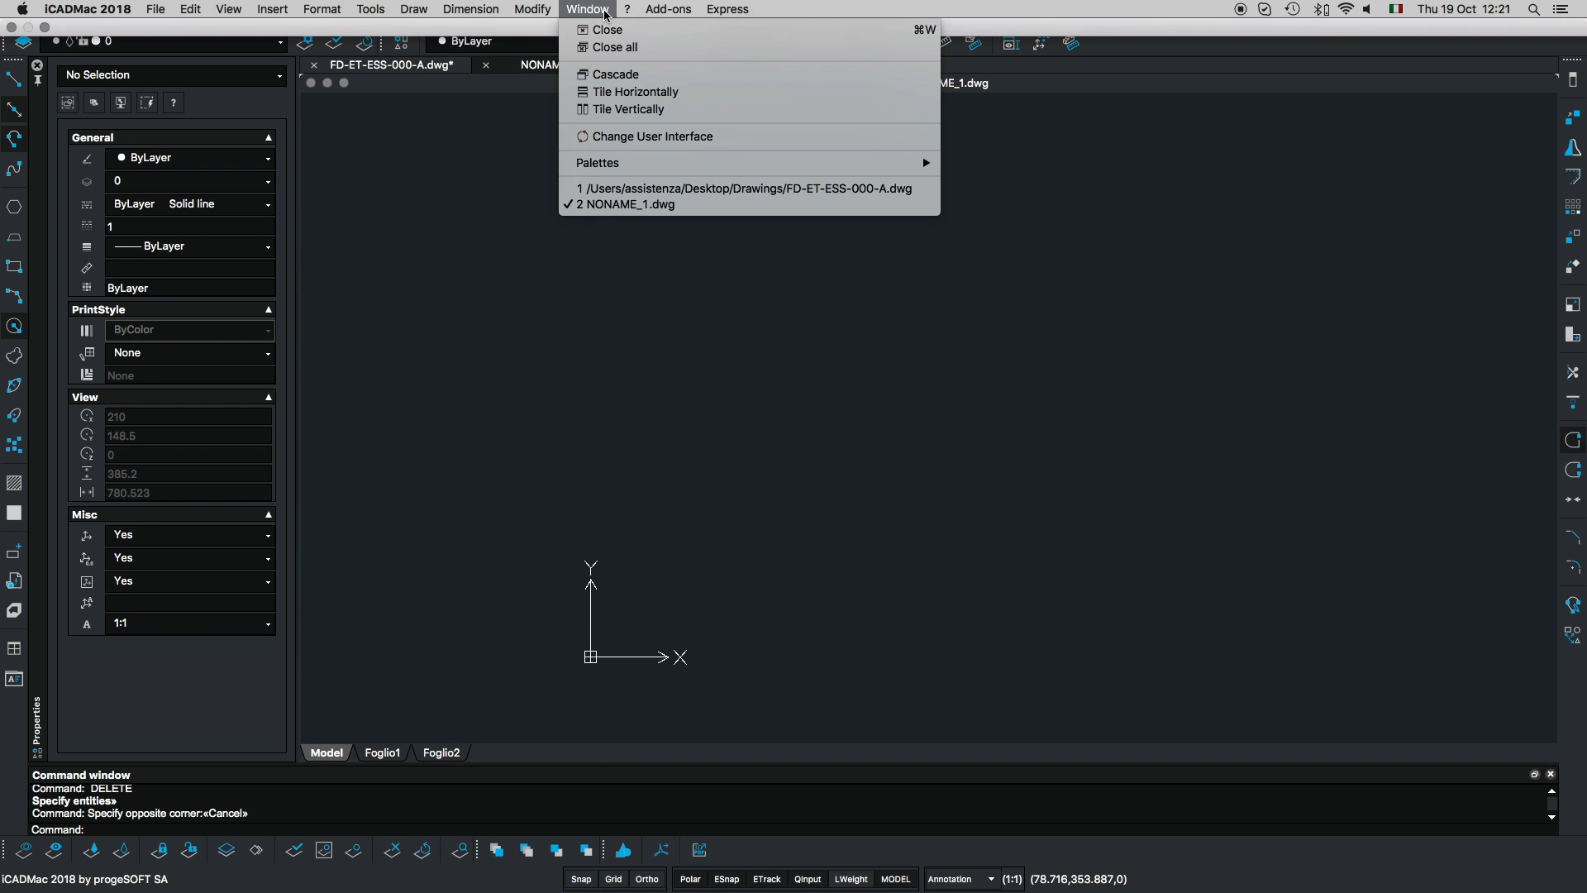
{"action": "left_click", "coordinate": [654, 135]}
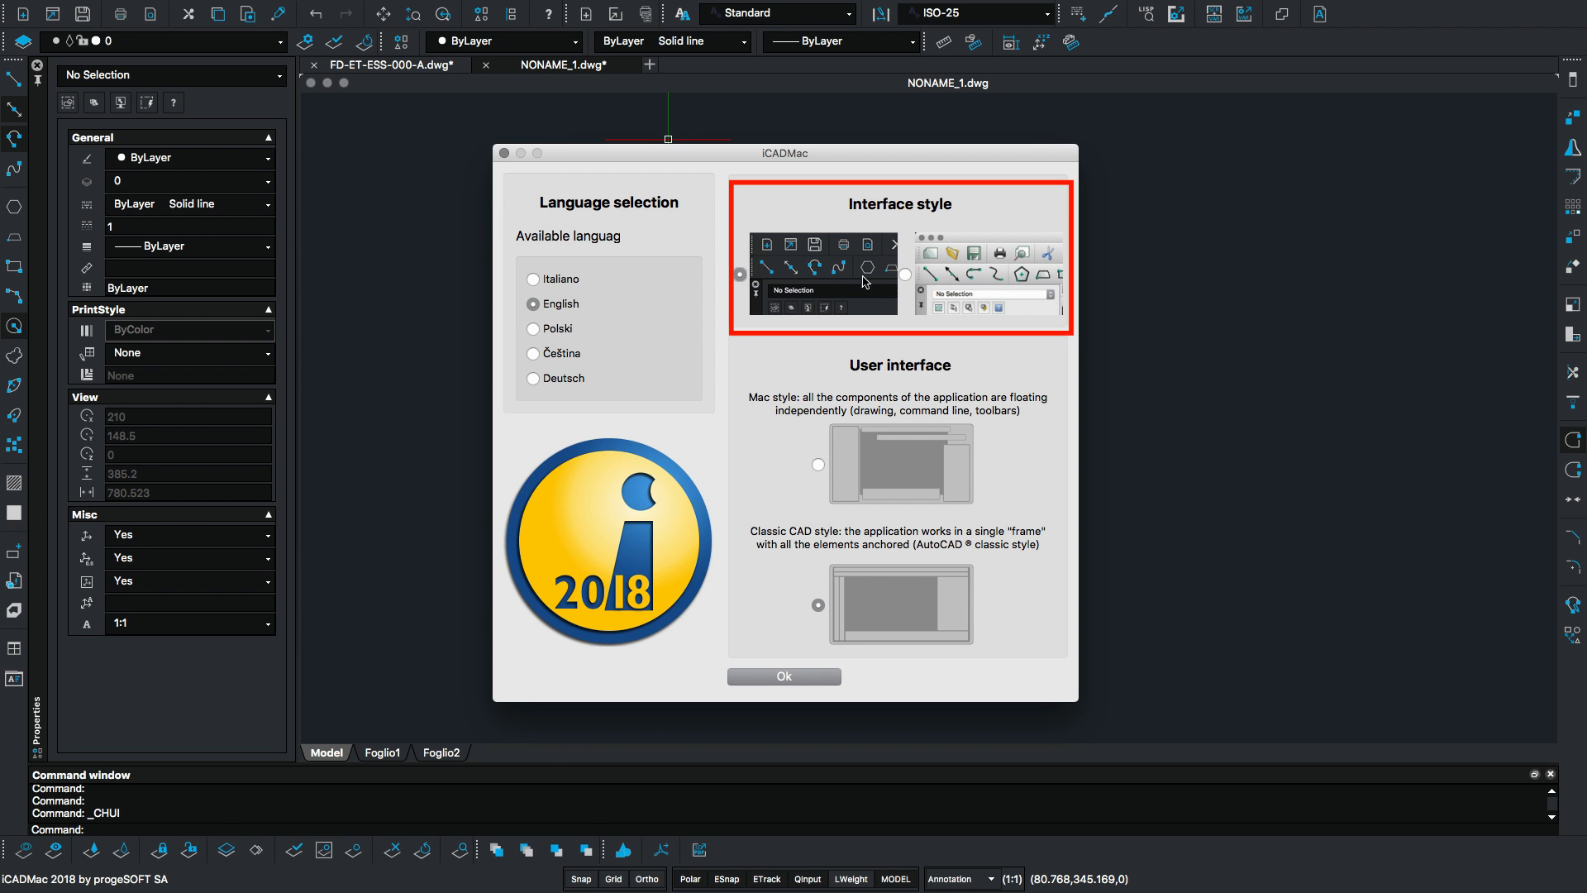
{"action": "mouse_move", "coordinate": [971, 300]}
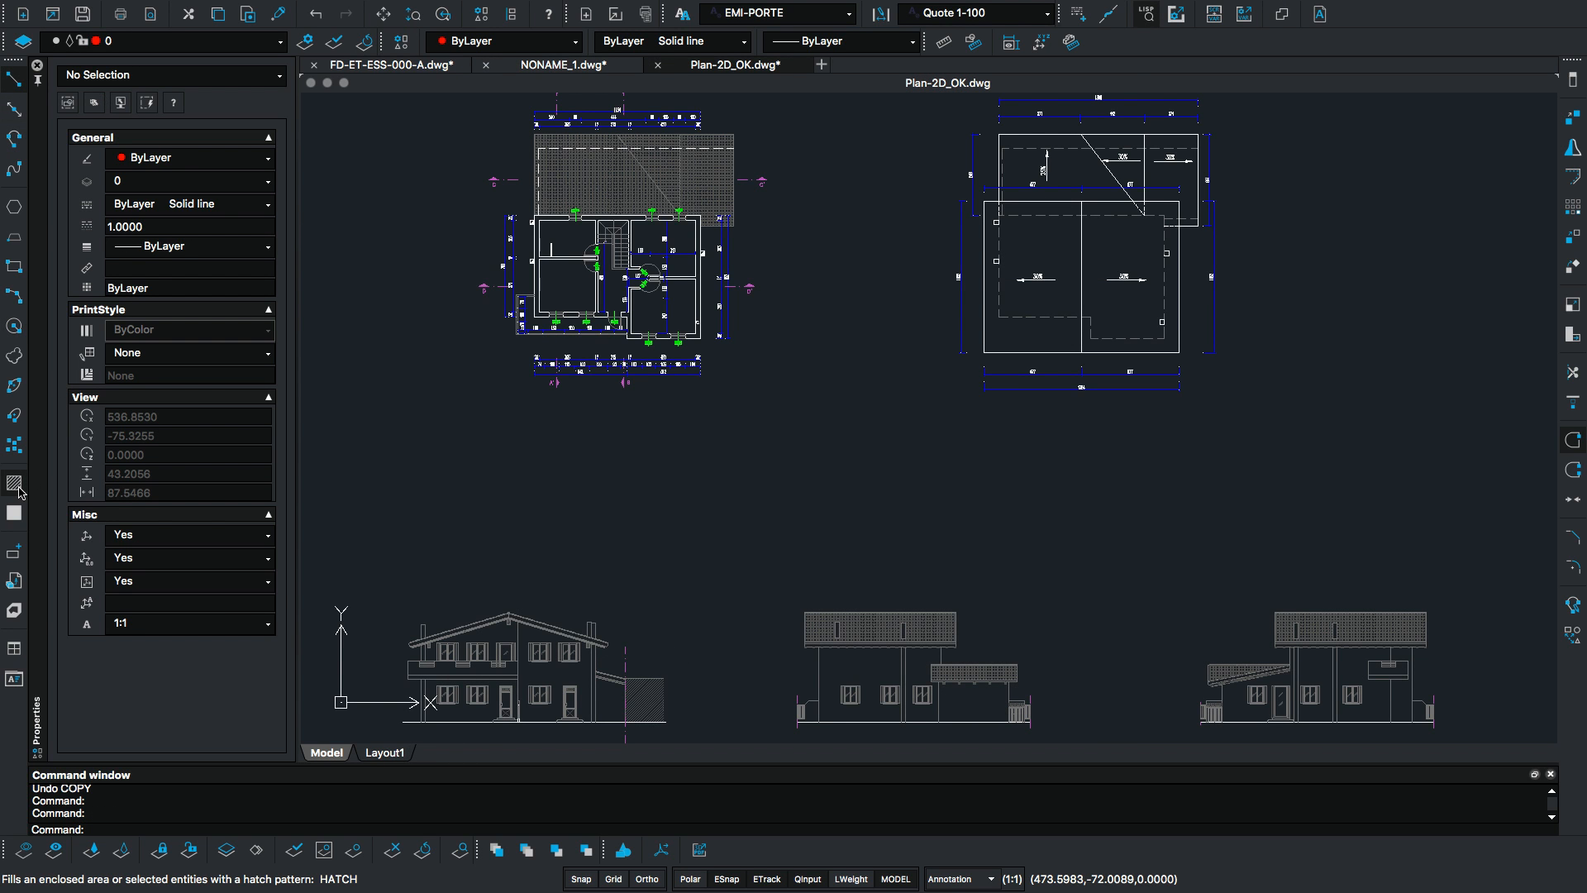
Enter the prefix DIS at the command prompt to list matching autocomplete commands
{"action": "left_click", "coordinate": [14, 484]}
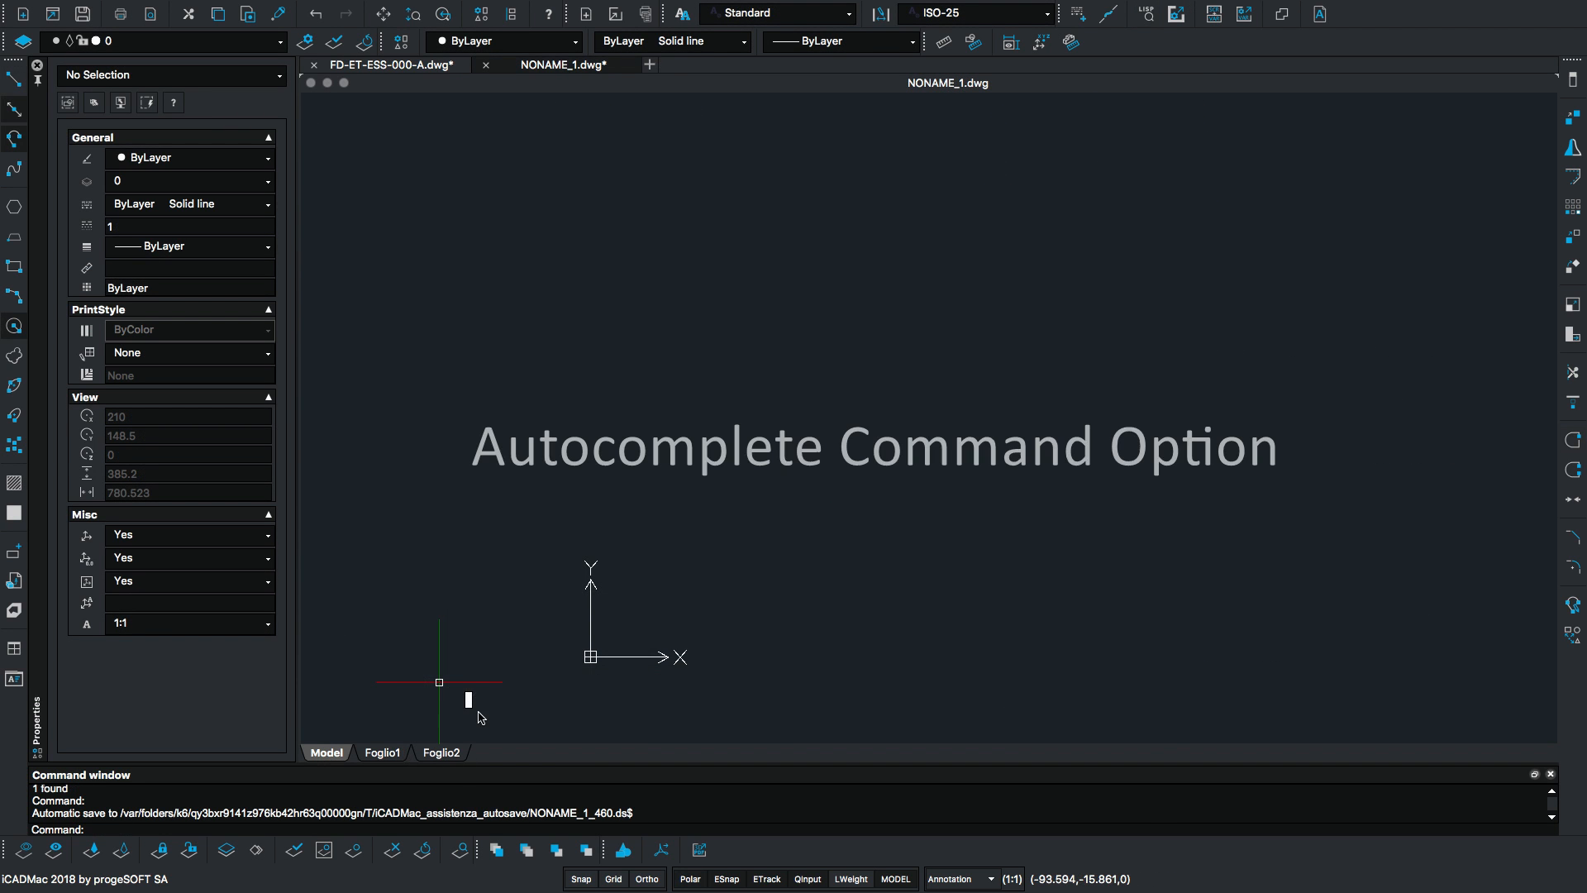
{"action": "type", "text": "D"}
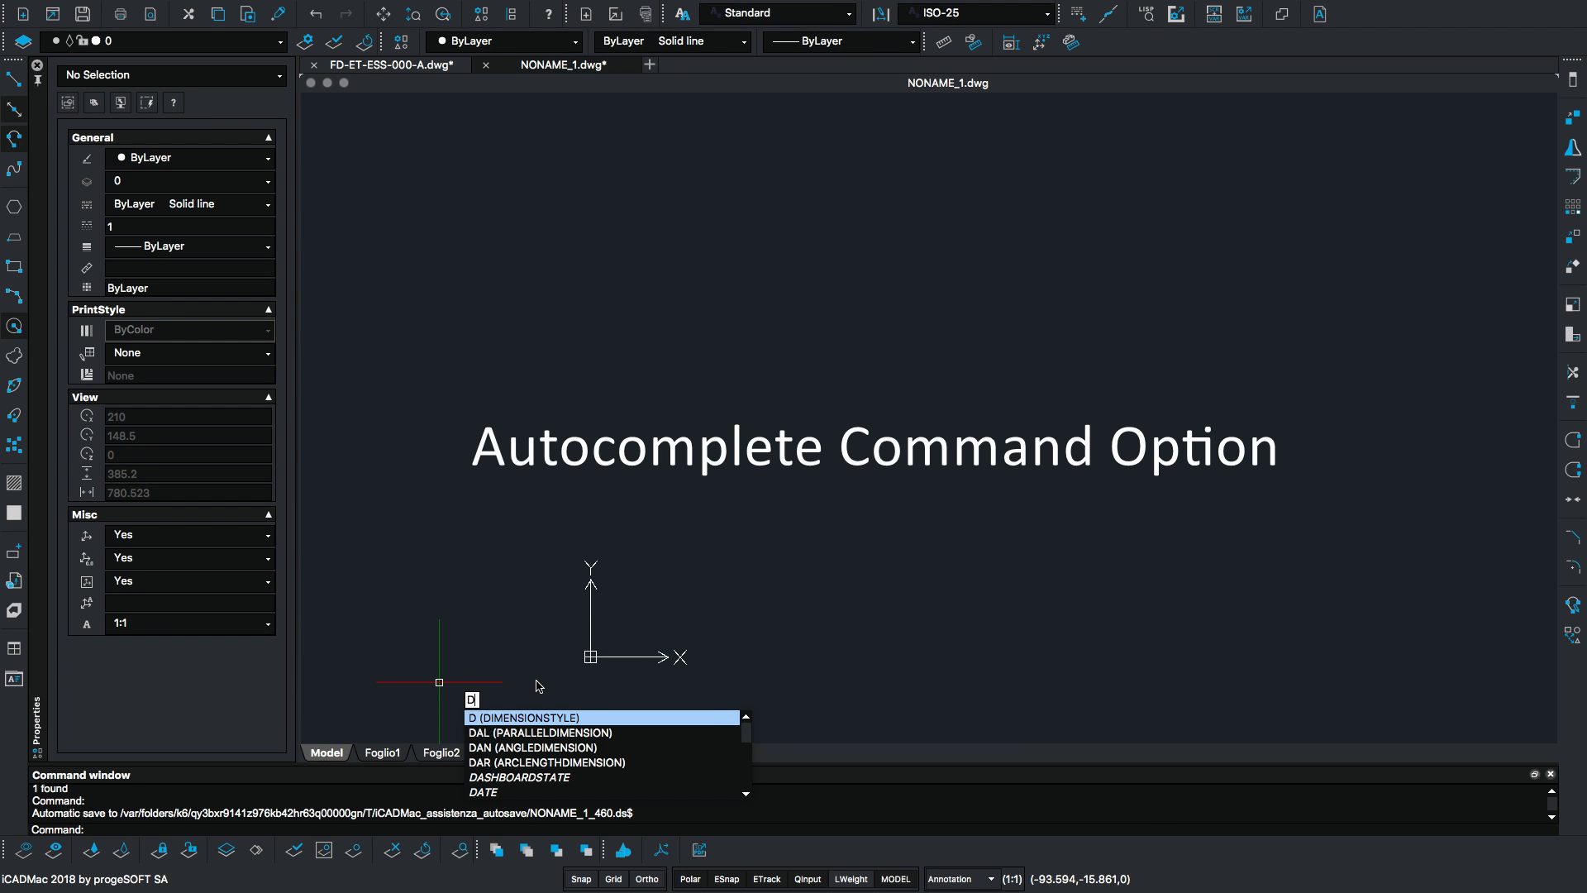
{"action": "type", "text": "I"}
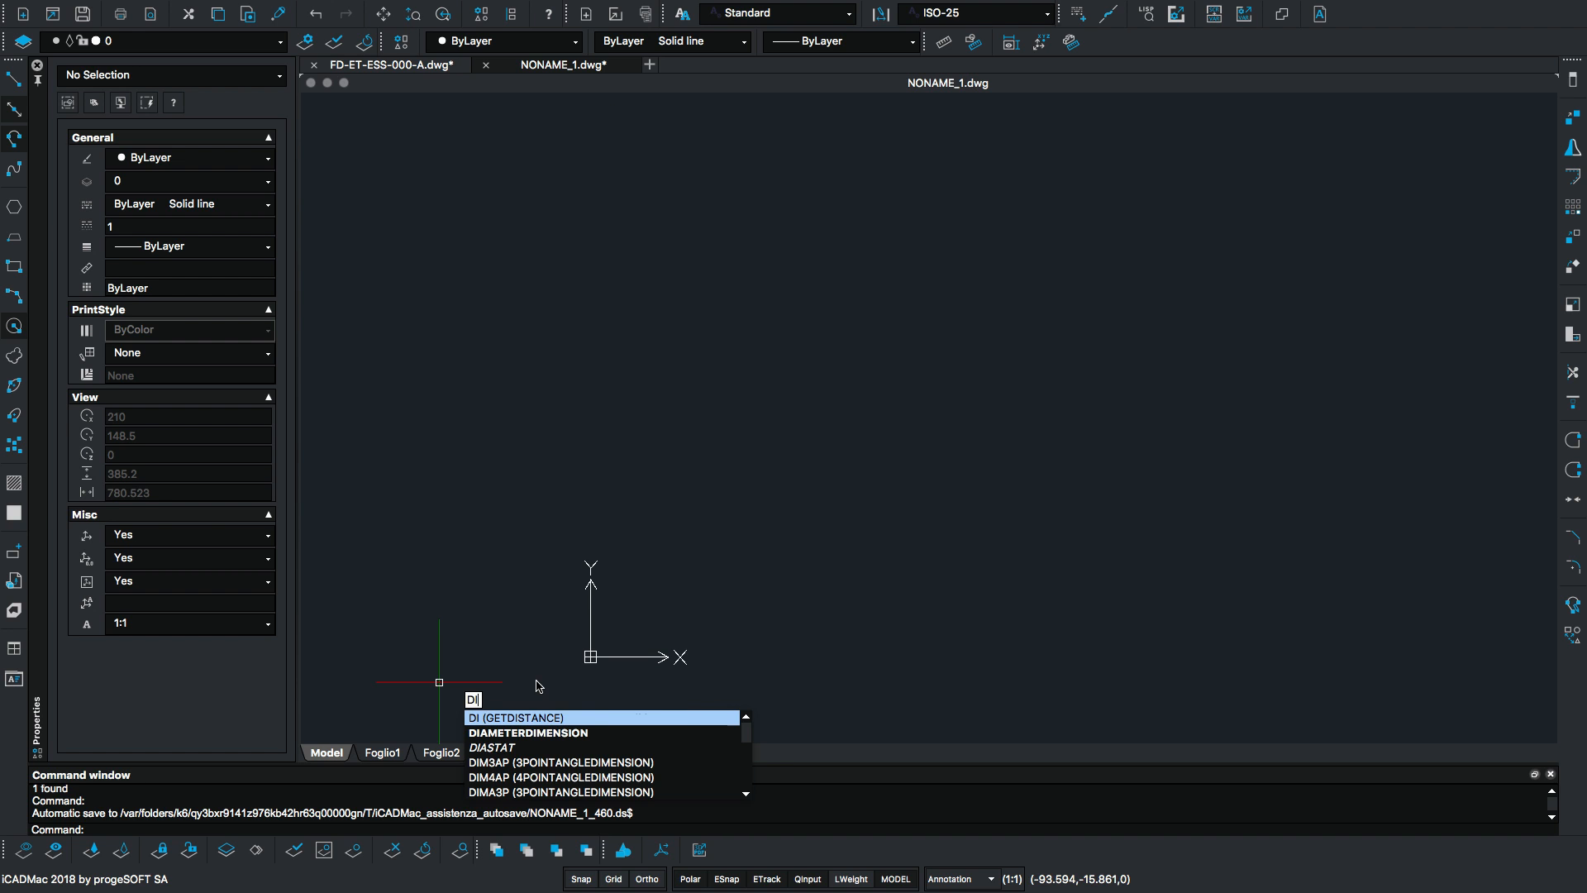
{"action": "type", "text": "s"}
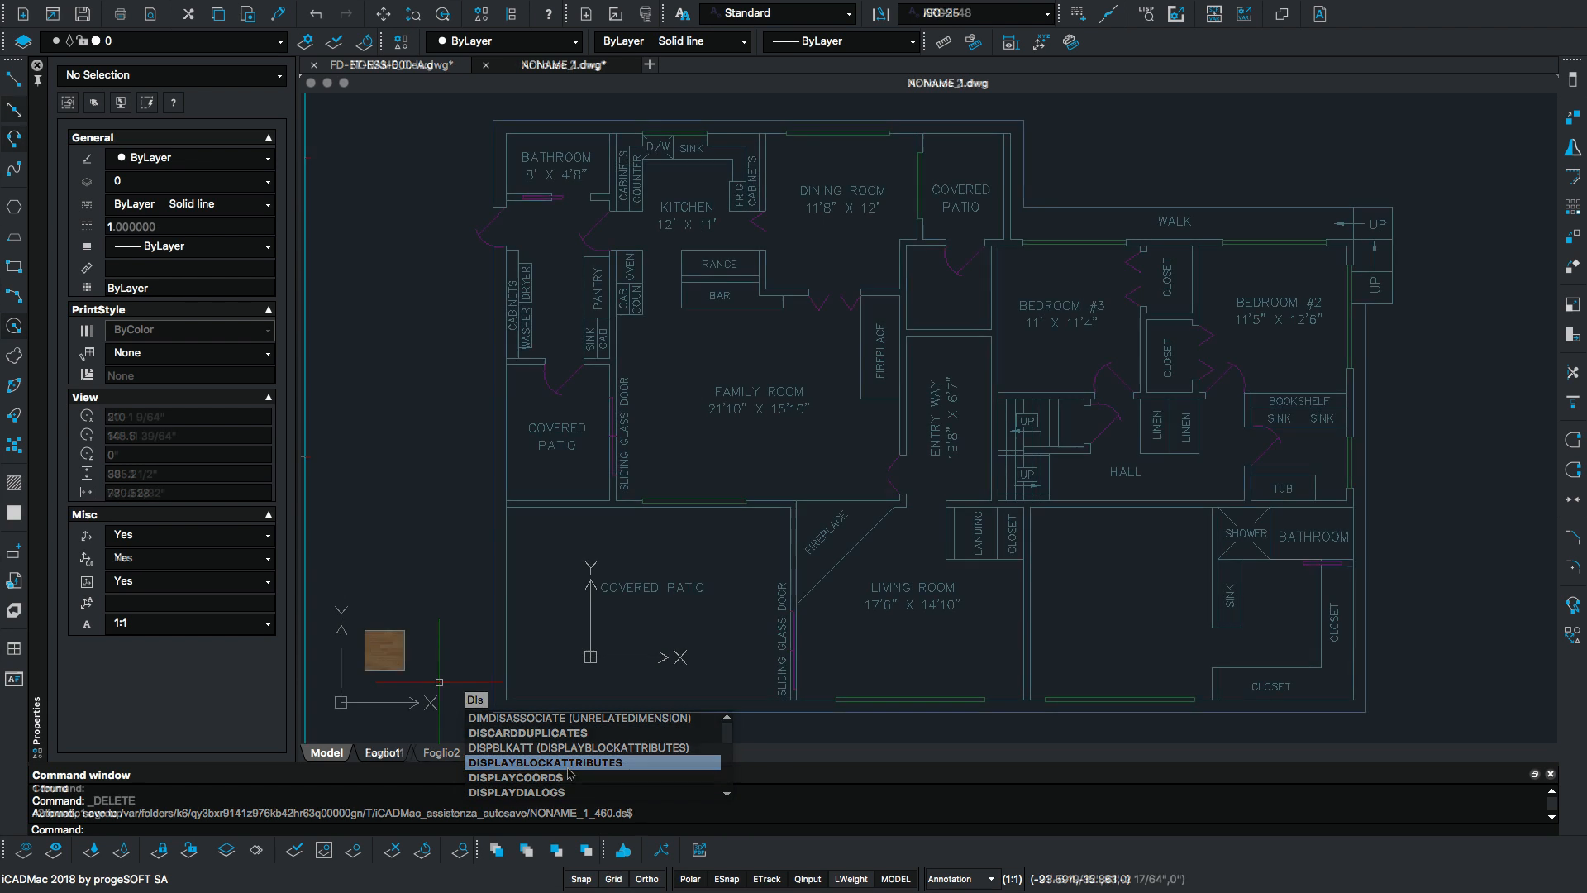
Launch Express > Draw > Pattern Hatch on the house floor plan
{"action": "left_click", "coordinate": [727, 9]}
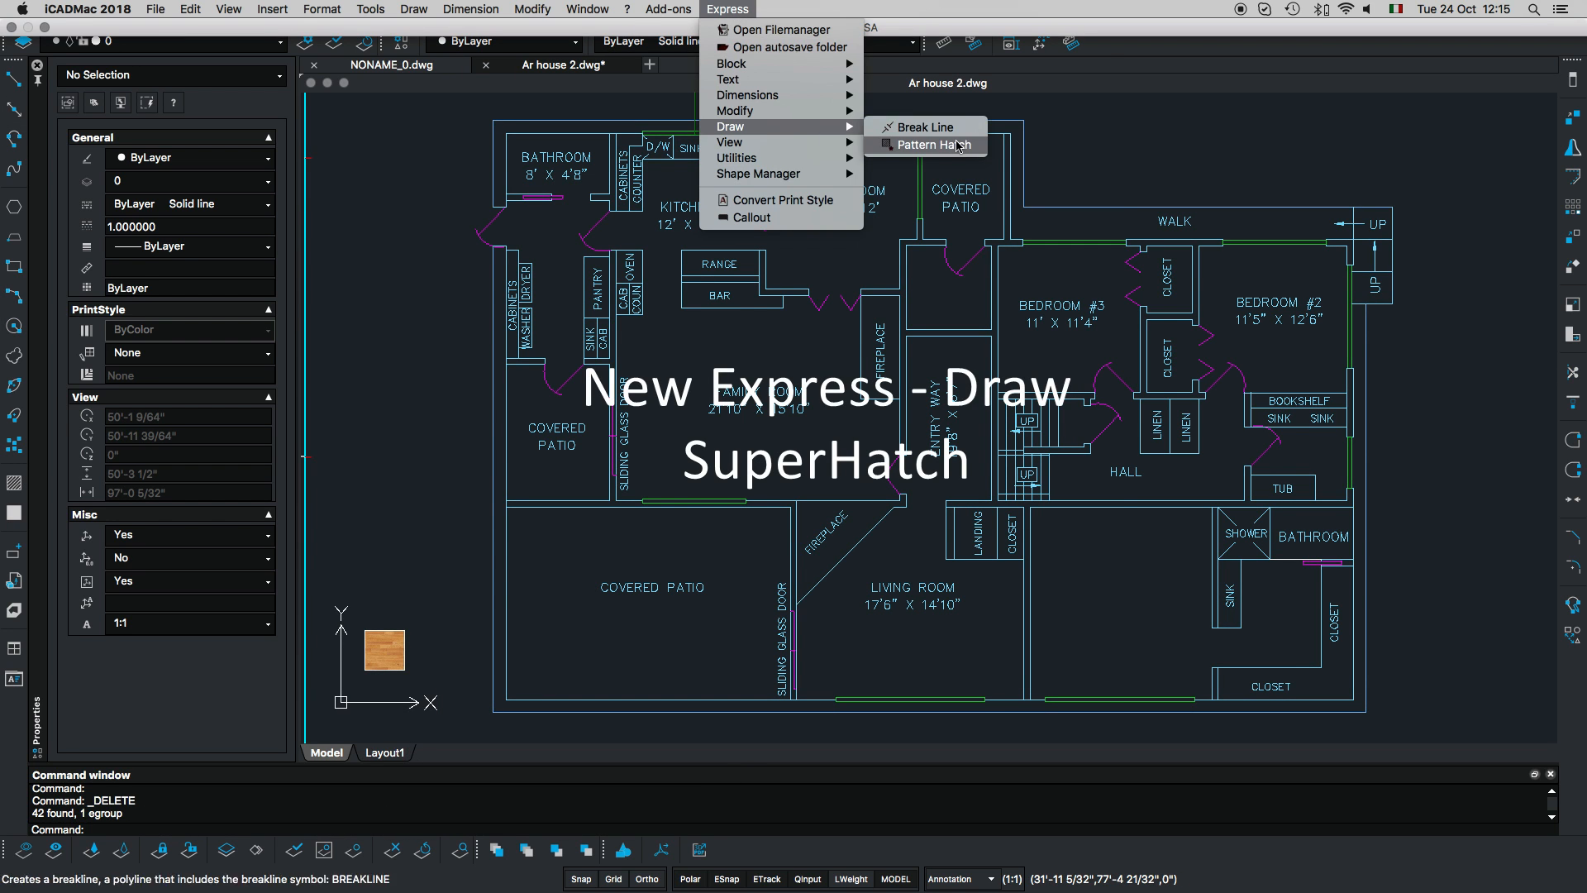
{"action": "left_click", "coordinate": [926, 143]}
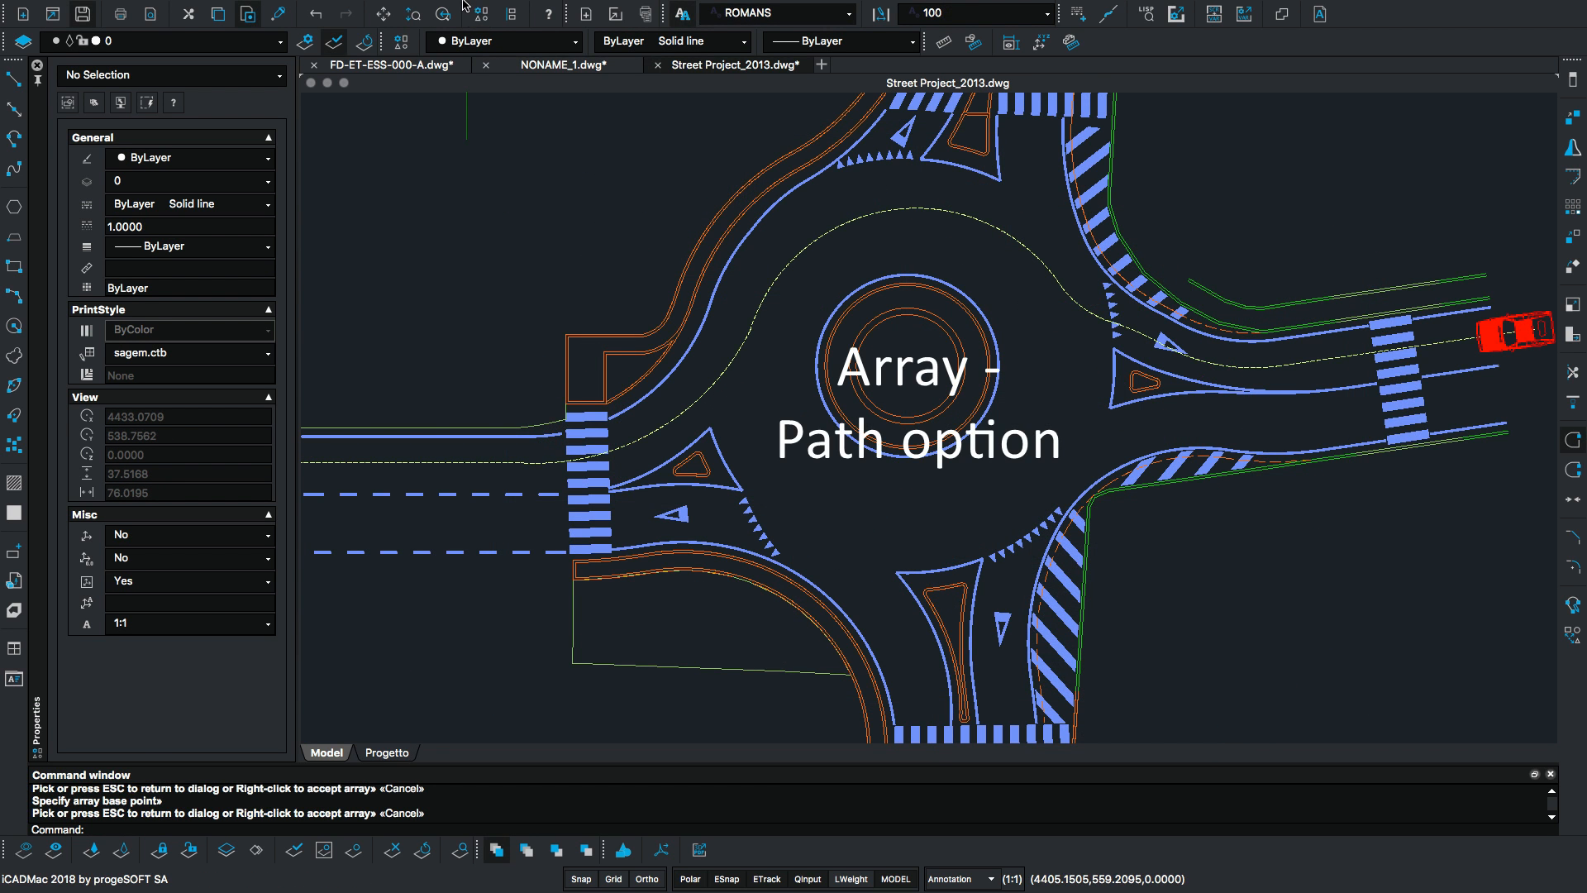
Array the red car along the dashed roundabout path with Modify > Array
{"action": "left_click", "coordinate": [531, 9]}
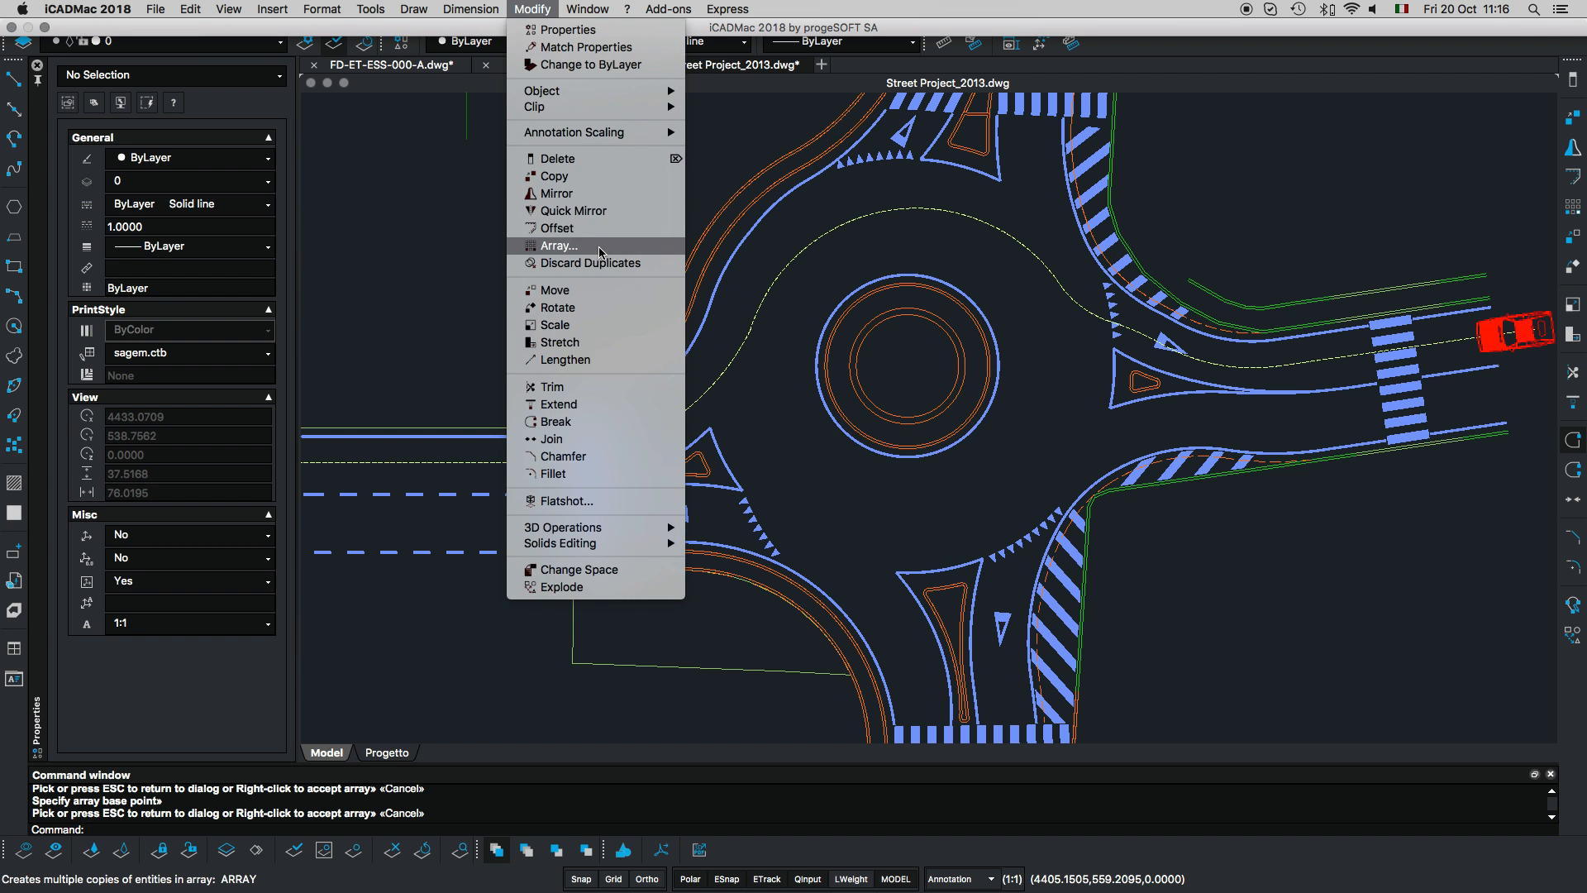
{"action": "left_click", "coordinate": [558, 246]}
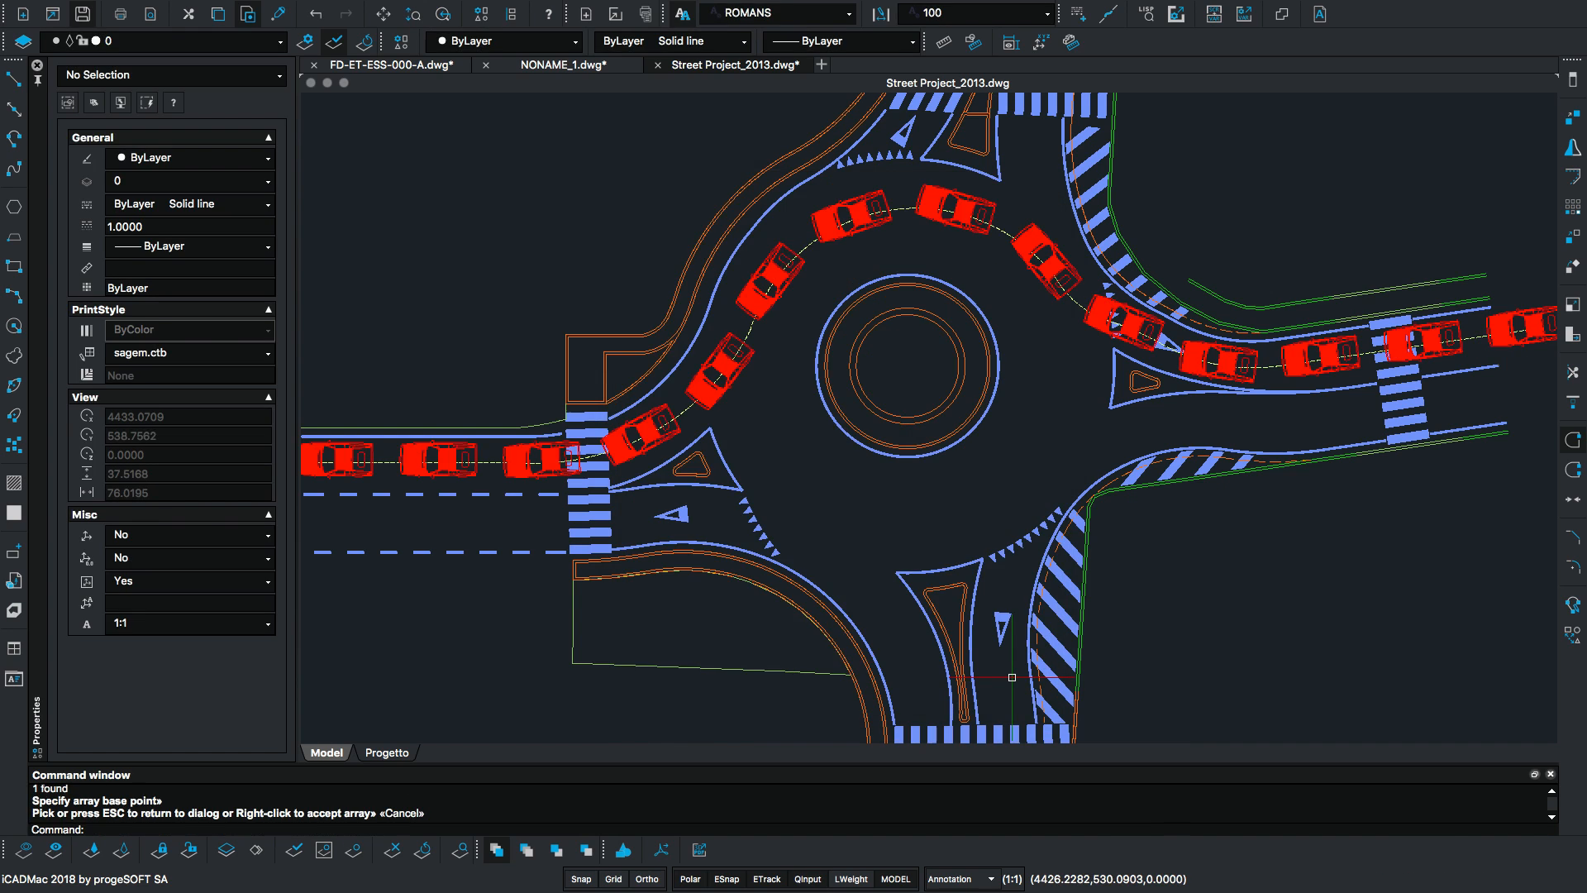
{"action": "left_click", "coordinate": [737, 63]}
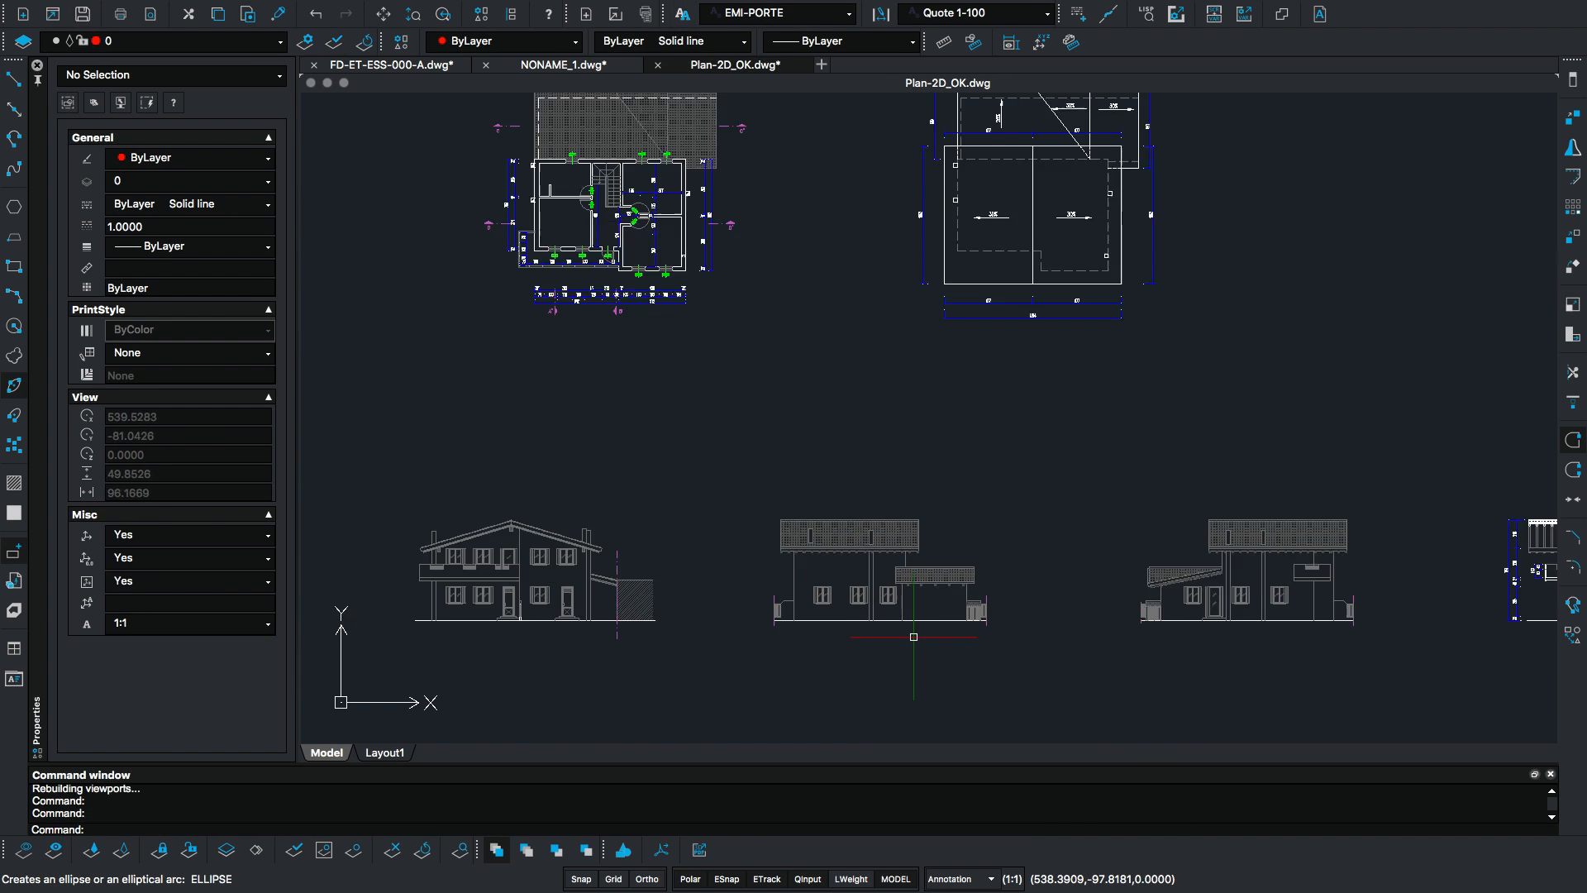
Start Modify > Trim on the roof-tile hatch of the house elevation
{"action": "left_click", "coordinate": [531, 9]}
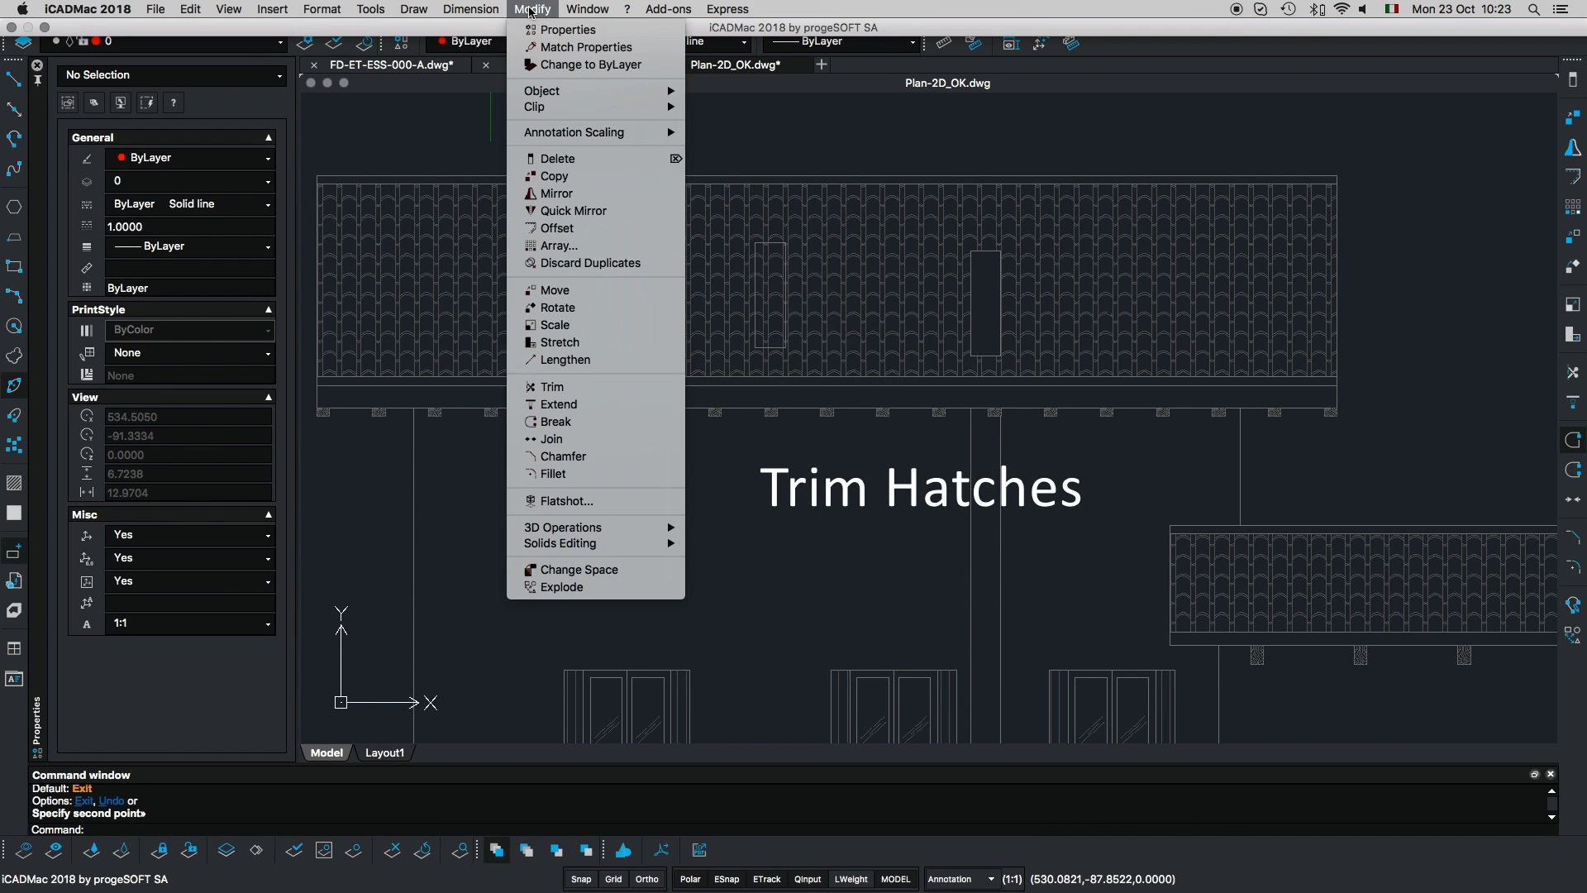
{"action": "left_click", "coordinate": [551, 386]}
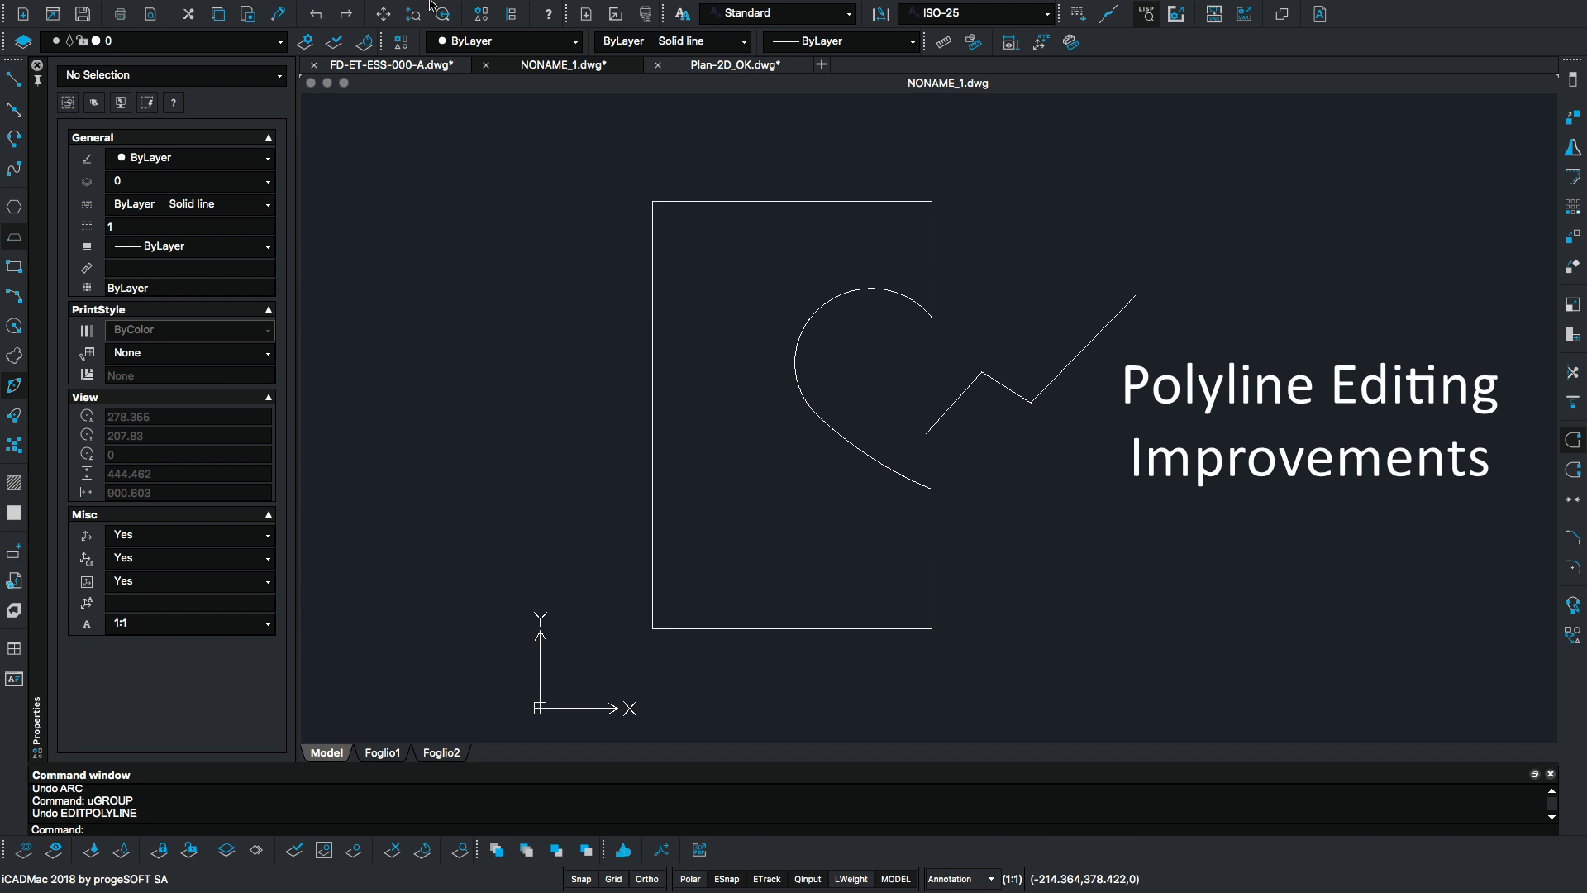
Taper the zigzag polyline from starting width 15, keeping the default ending width
{"action": "left_click", "coordinate": [530, 9]}
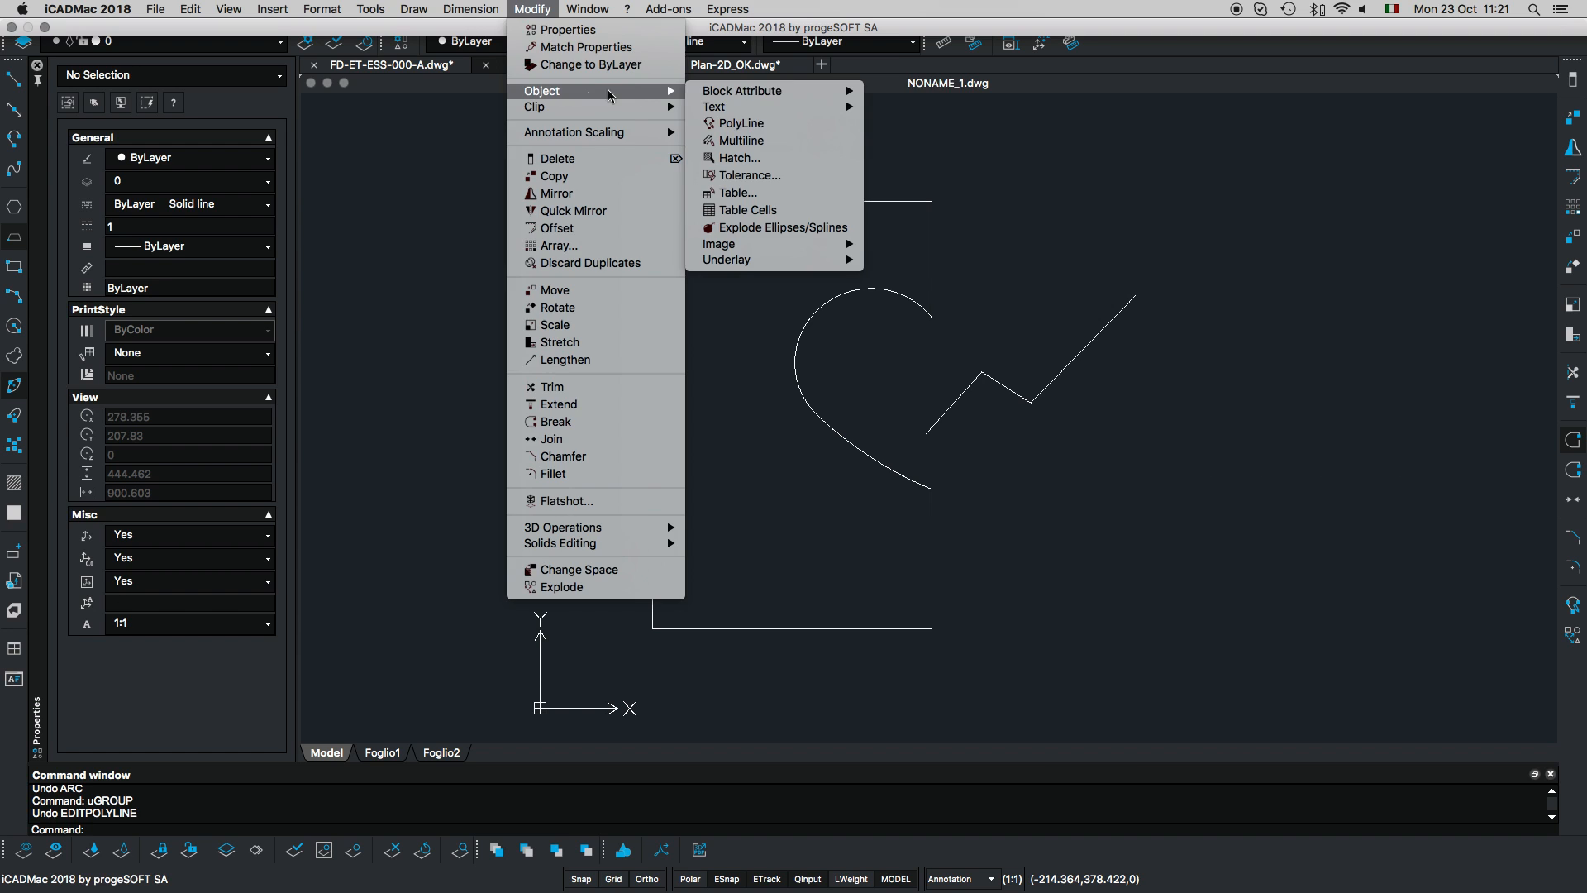
{"action": "left_click", "coordinate": [739, 123]}
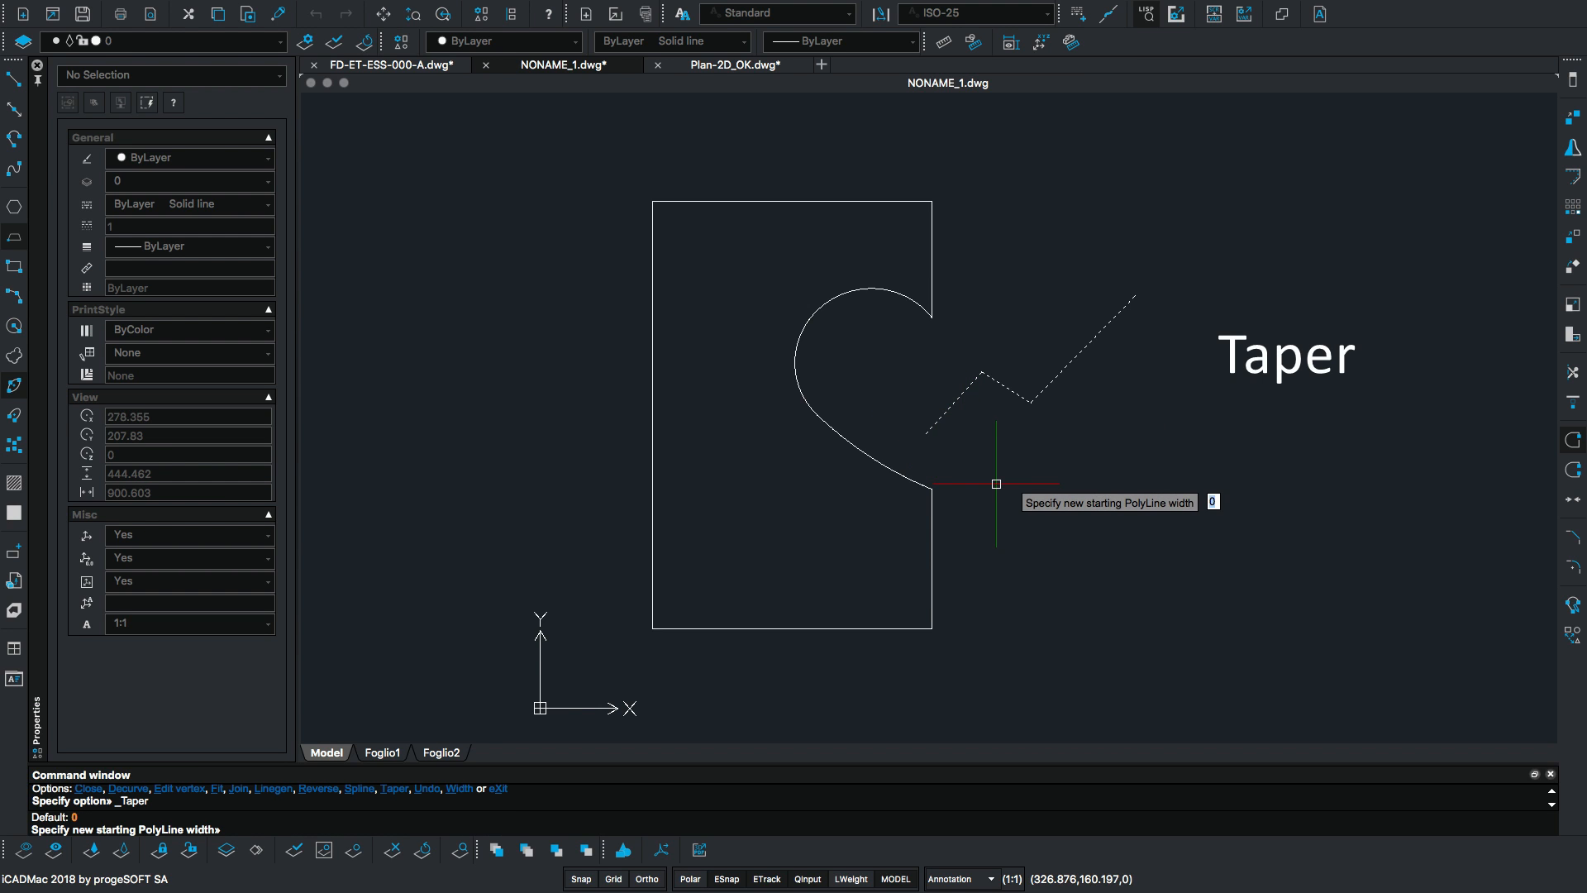
{"action": "type", "text": "15"}
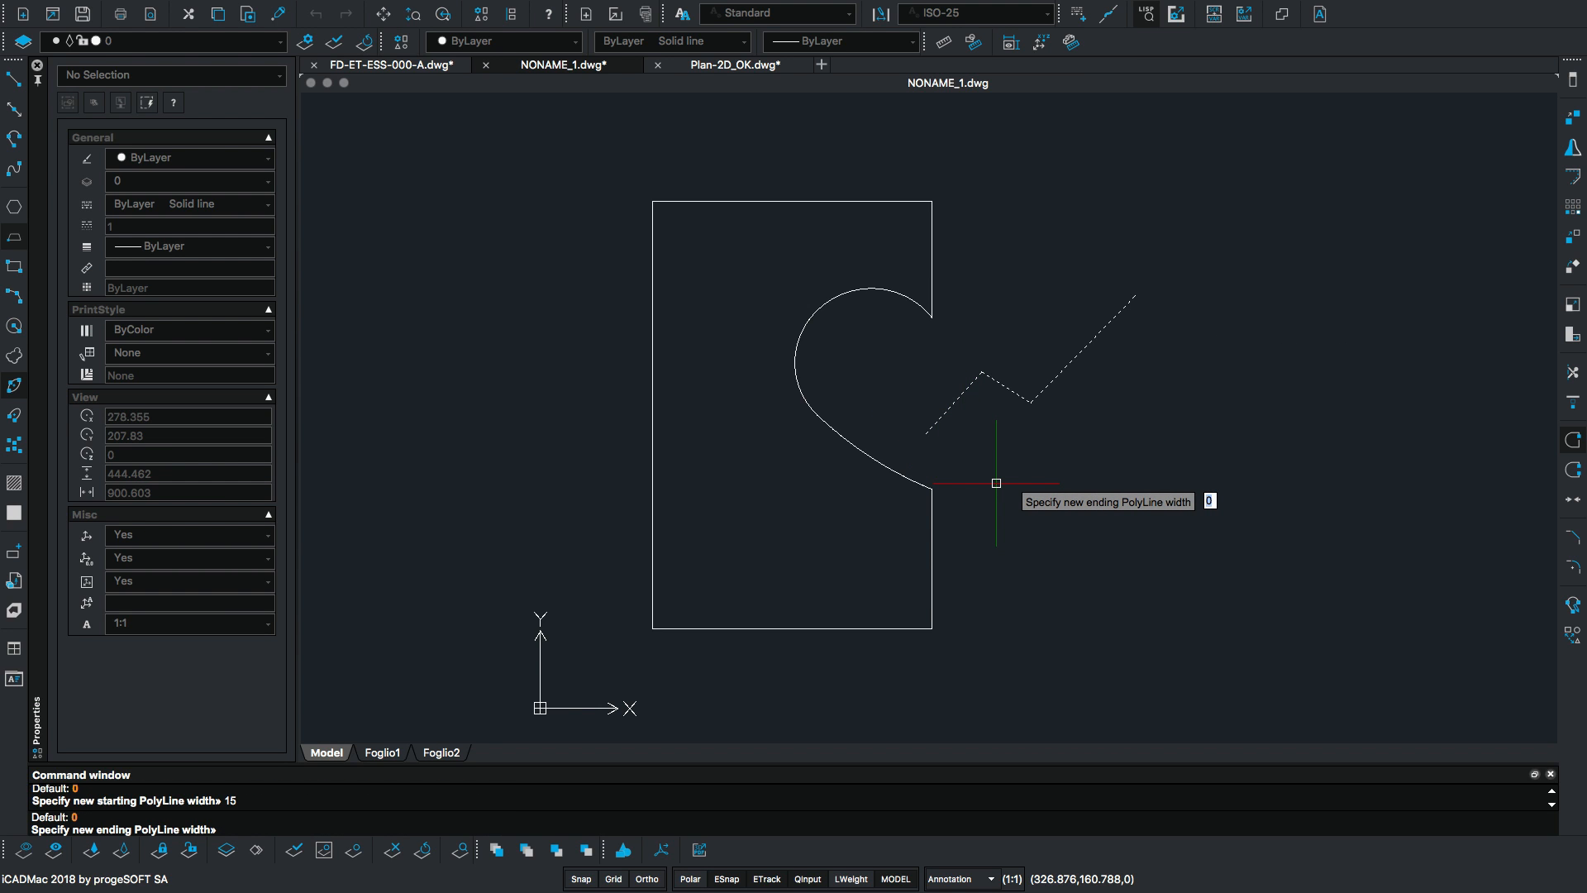
{"action": "key", "text": "enter"}
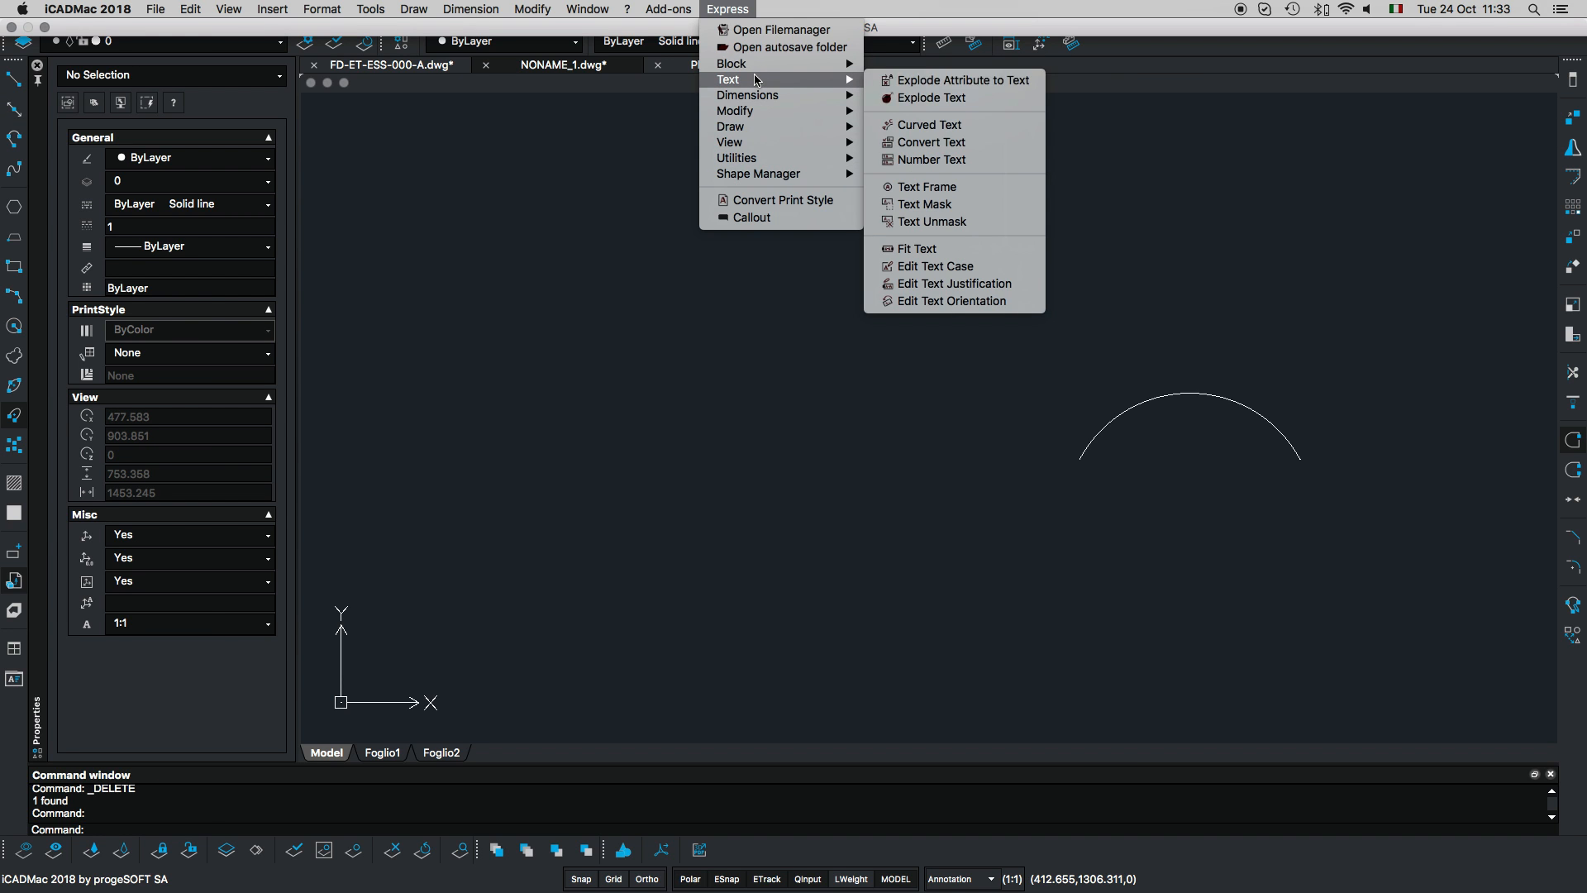
Wrap CURVED TEXT along the arc with Express Curved Text
{"action": "left_click", "coordinate": [925, 125]}
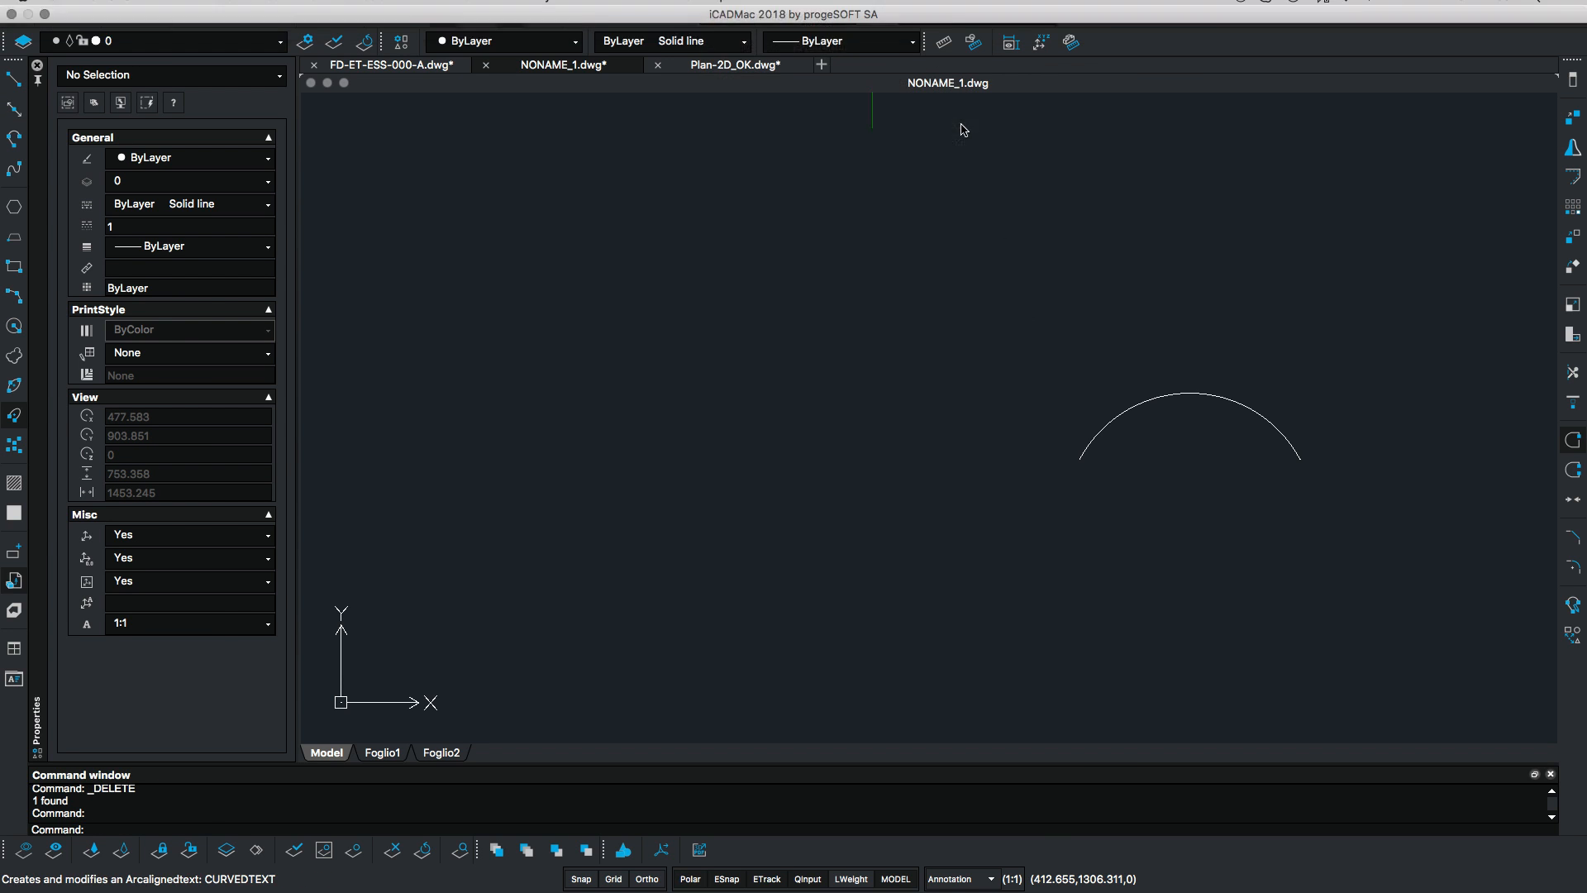
{"action": "left_click", "coordinate": [1190, 435]}
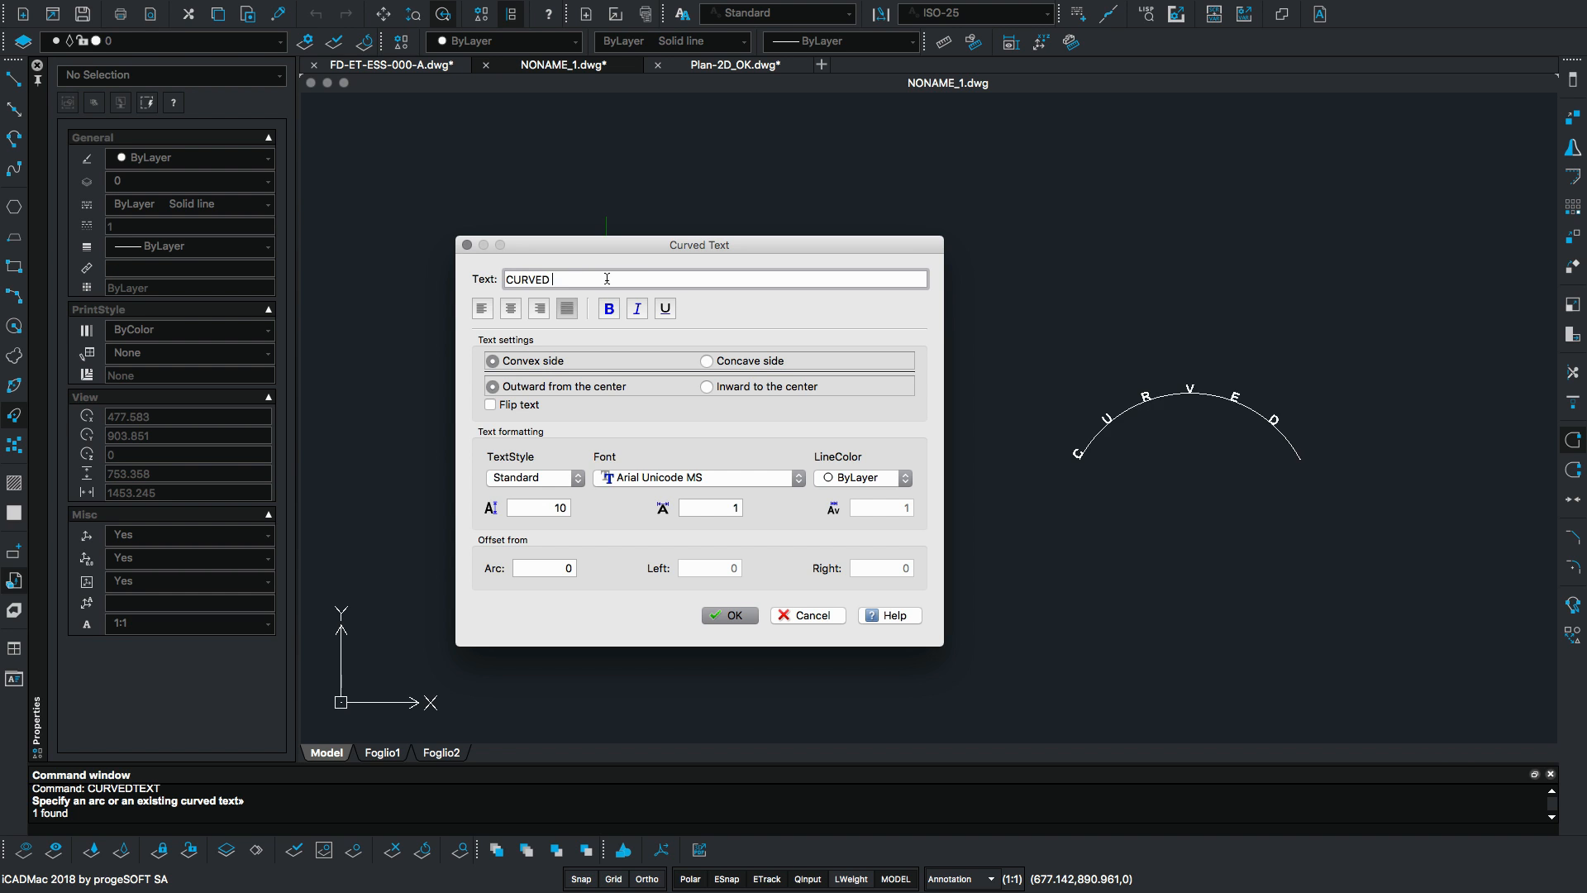
{"action": "left_click", "coordinate": [727, 614]}
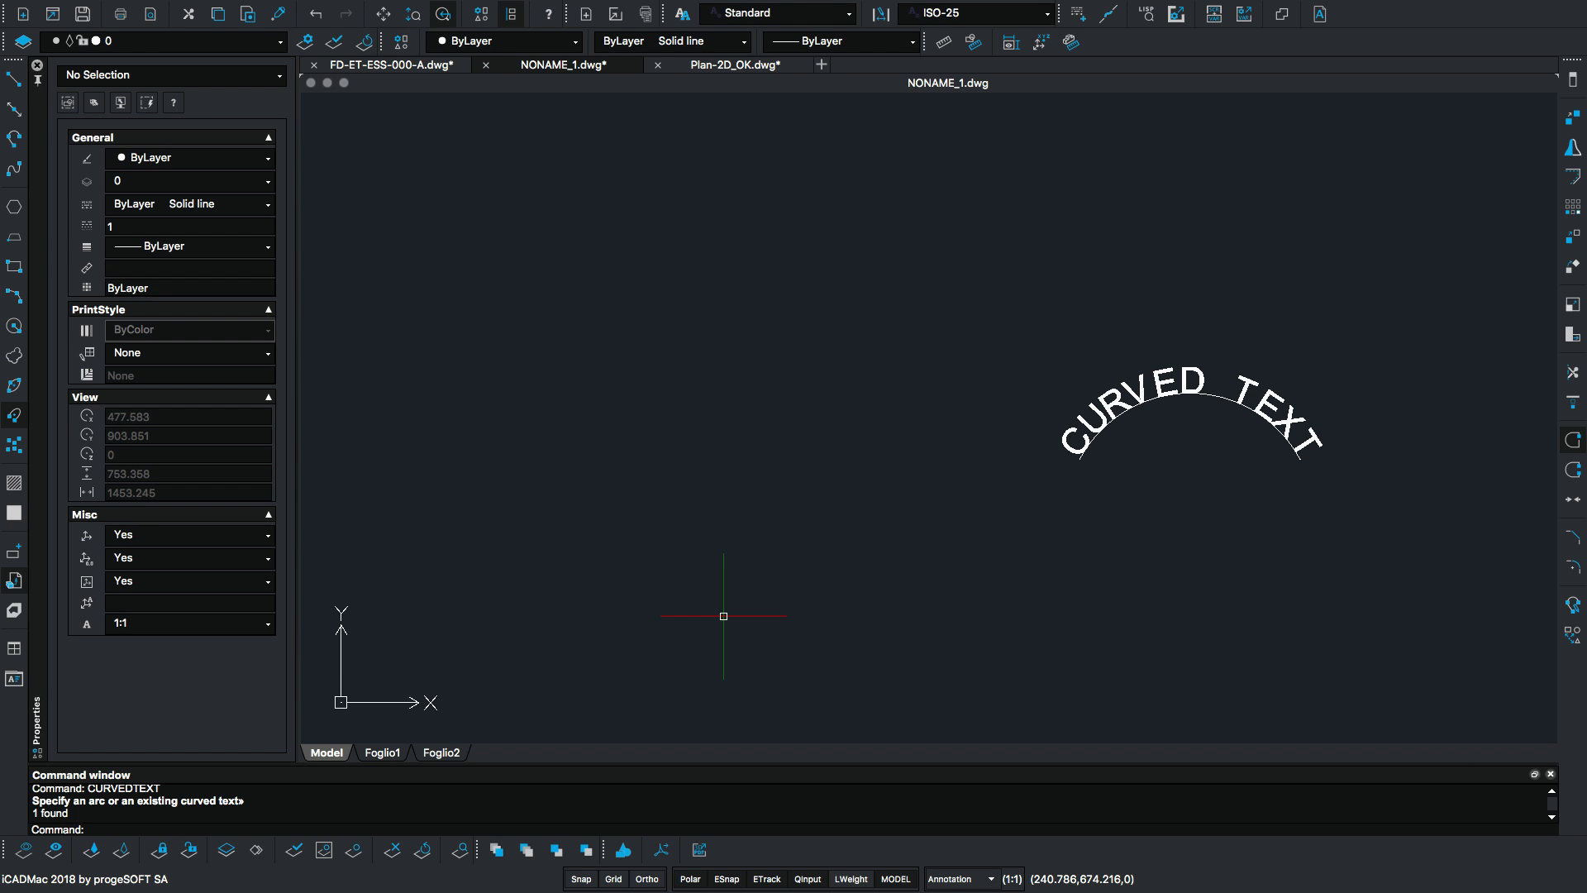
Number the eight stacked TEXT lines 1 to 8 as prefixes
{"action": "left_click", "coordinate": [728, 9]}
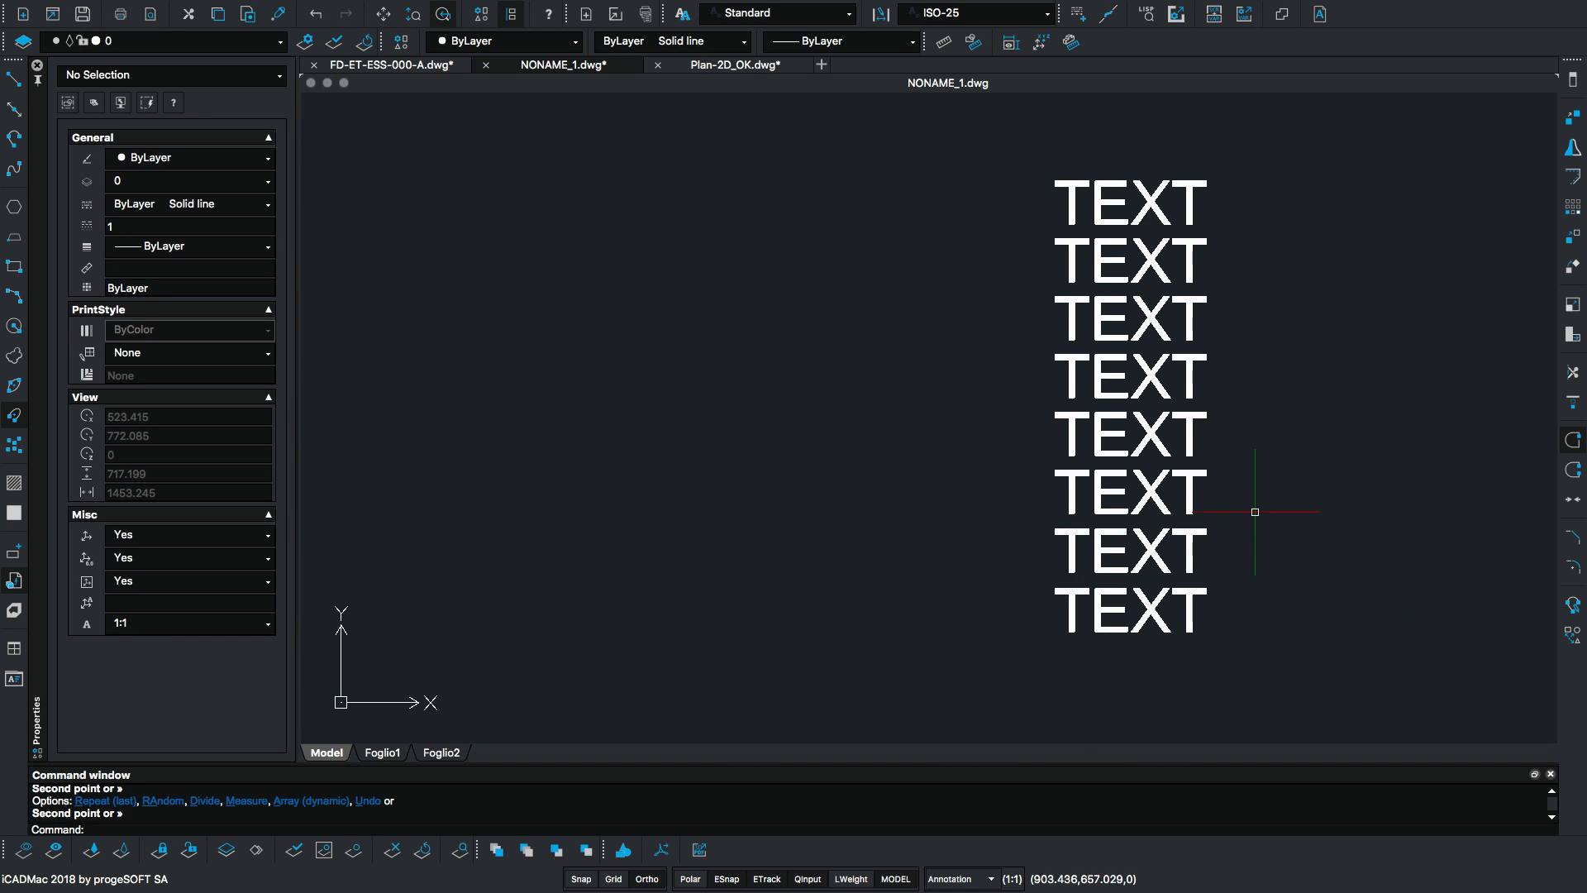
{"action": "left_click", "coordinate": [933, 159]}
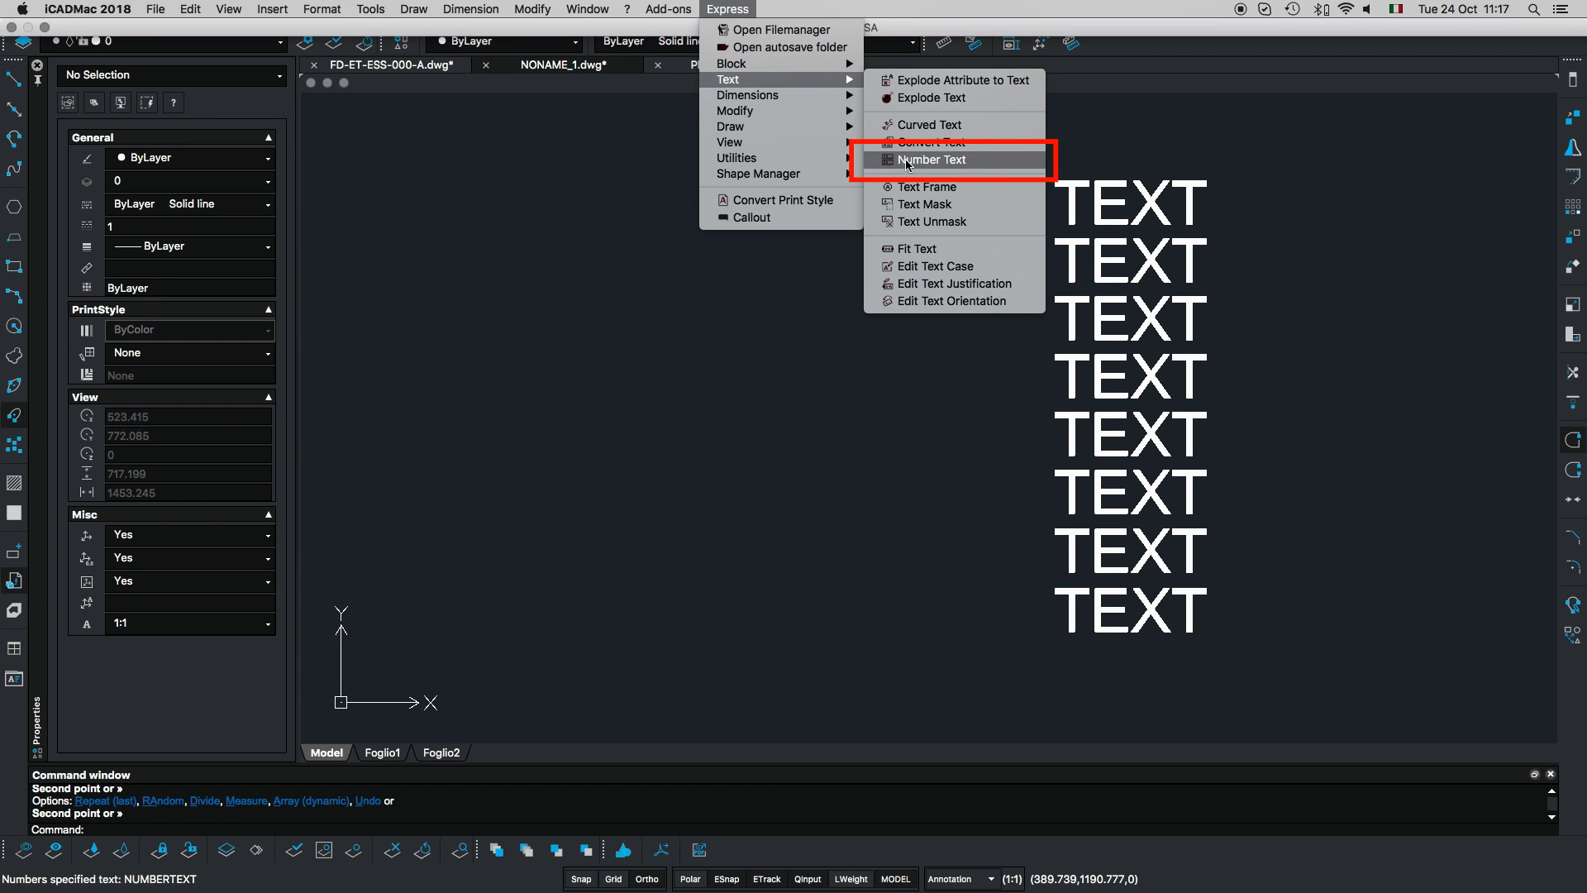
{"action": "left_click", "coordinate": [932, 159]}
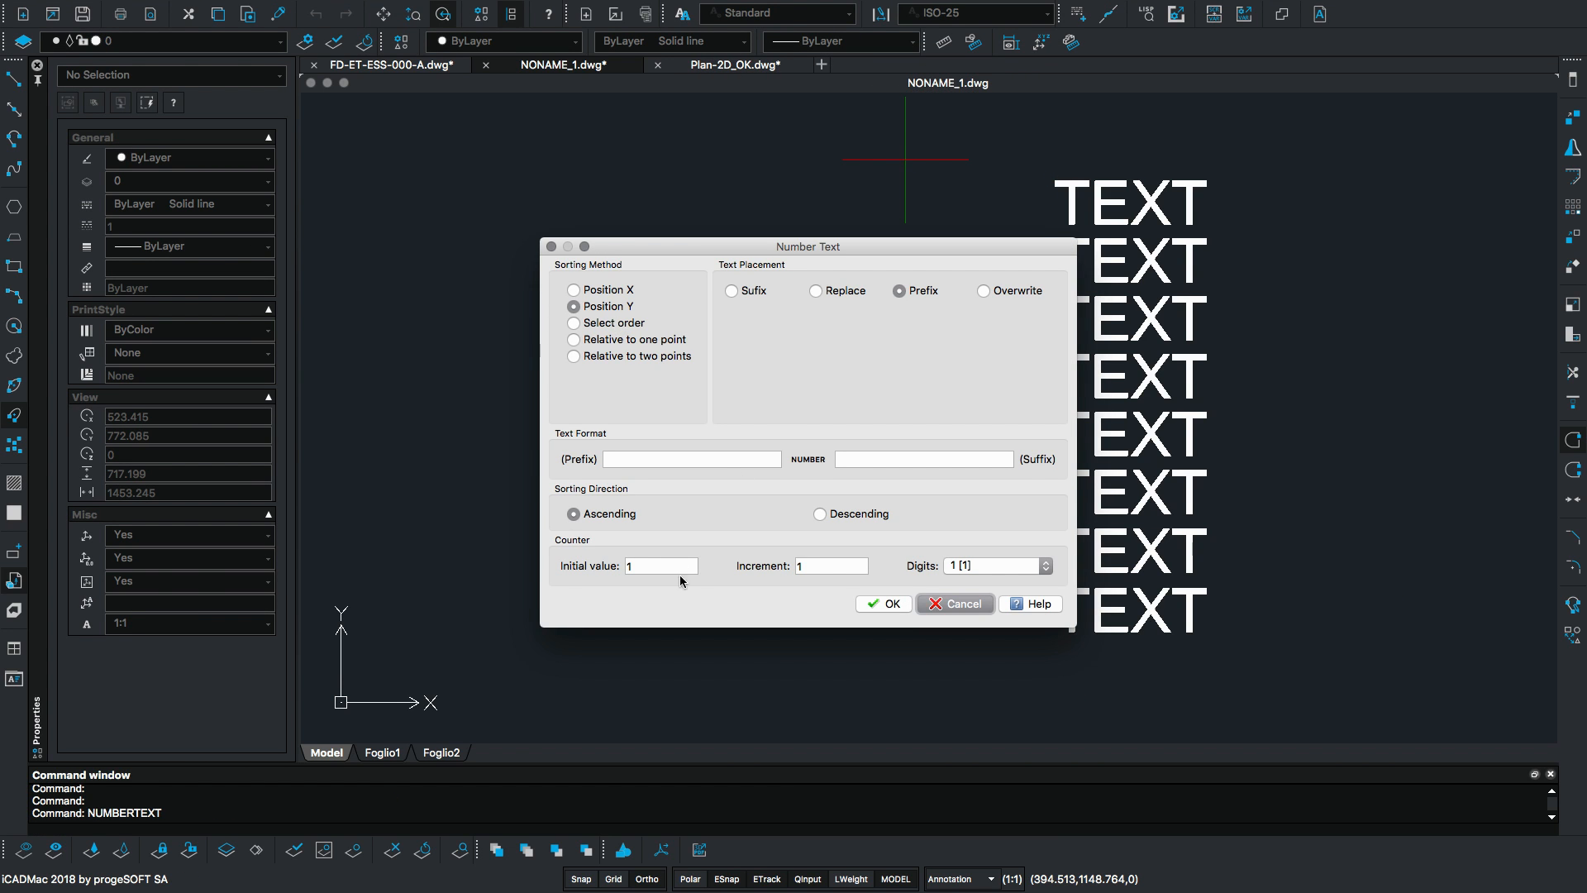
{"action": "left_click", "coordinate": [882, 603]}
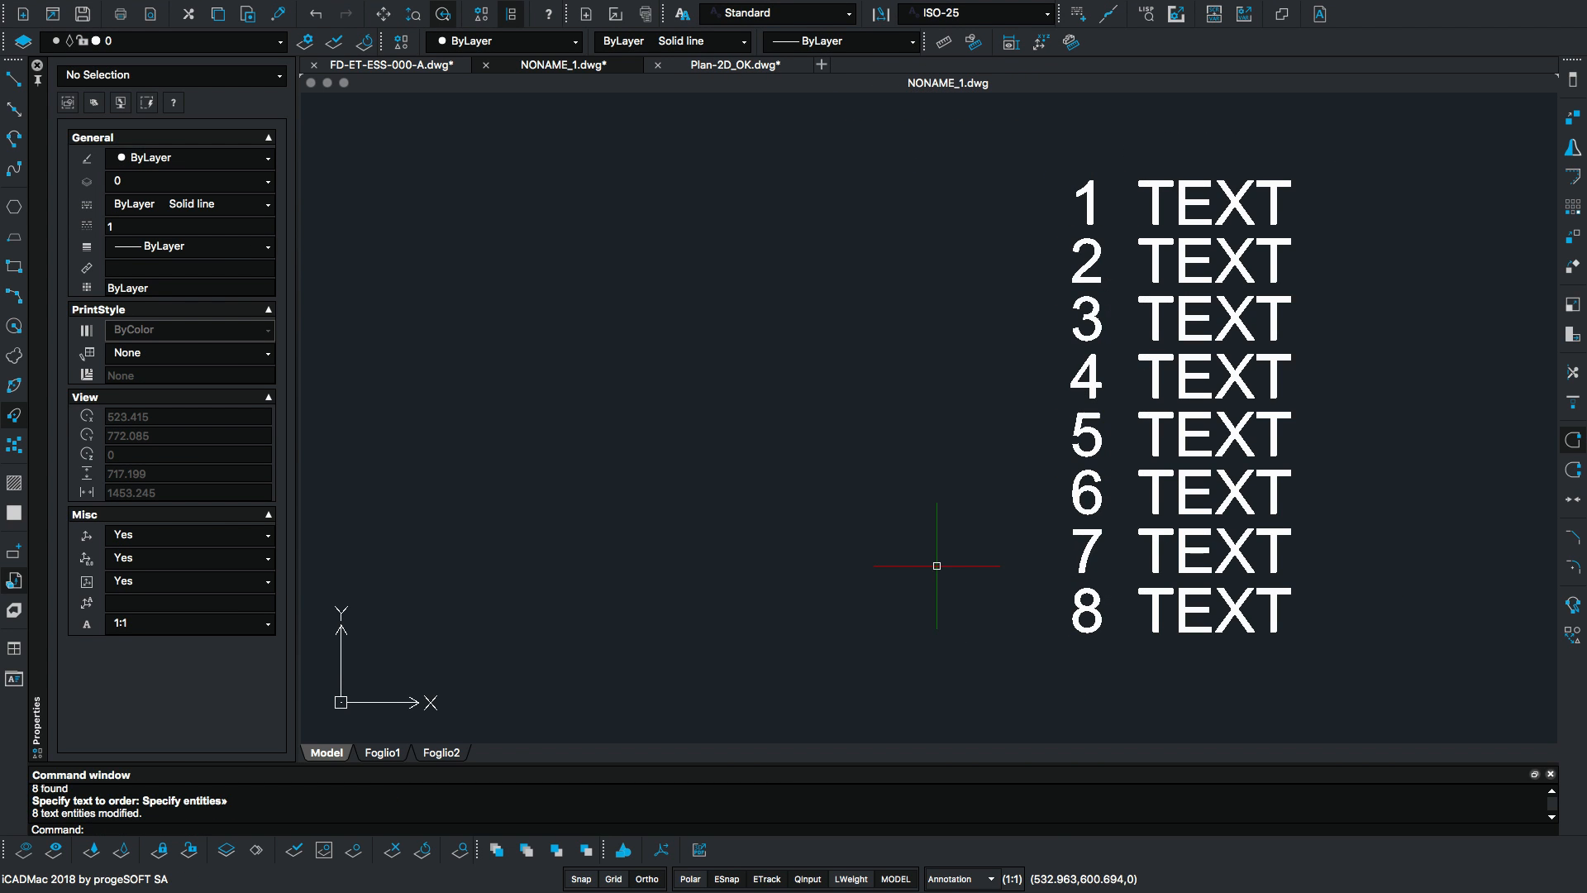
{"action": "left_click", "coordinate": [665, 9]}
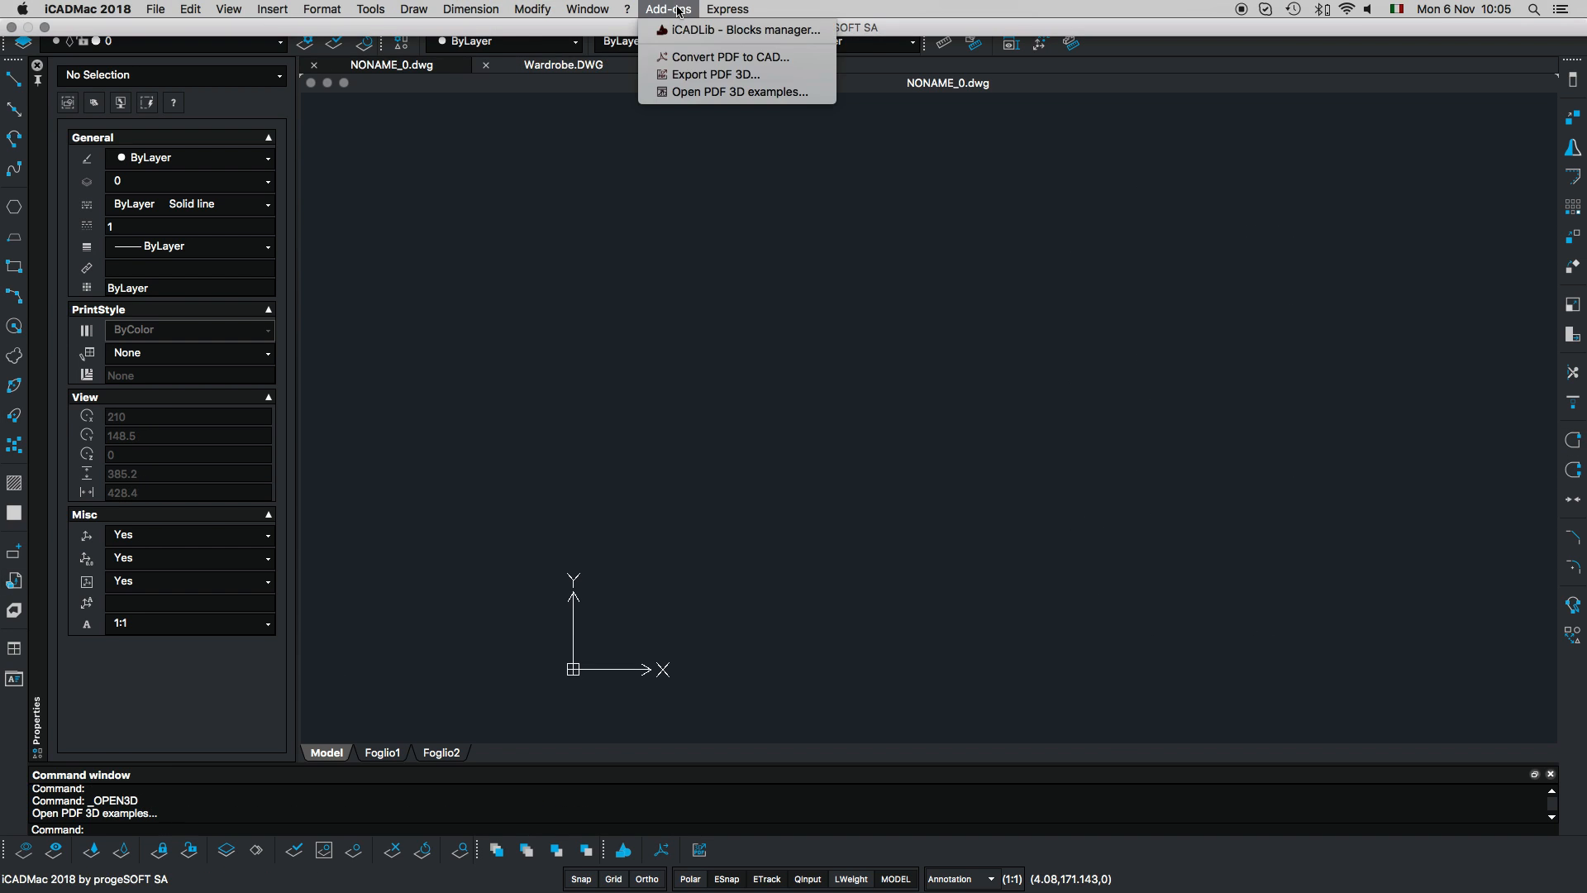
Browse the iCADLib Blocks manager, then open the Export PDF 3D settings for the wardrobe
{"action": "left_click", "coordinate": [716, 55]}
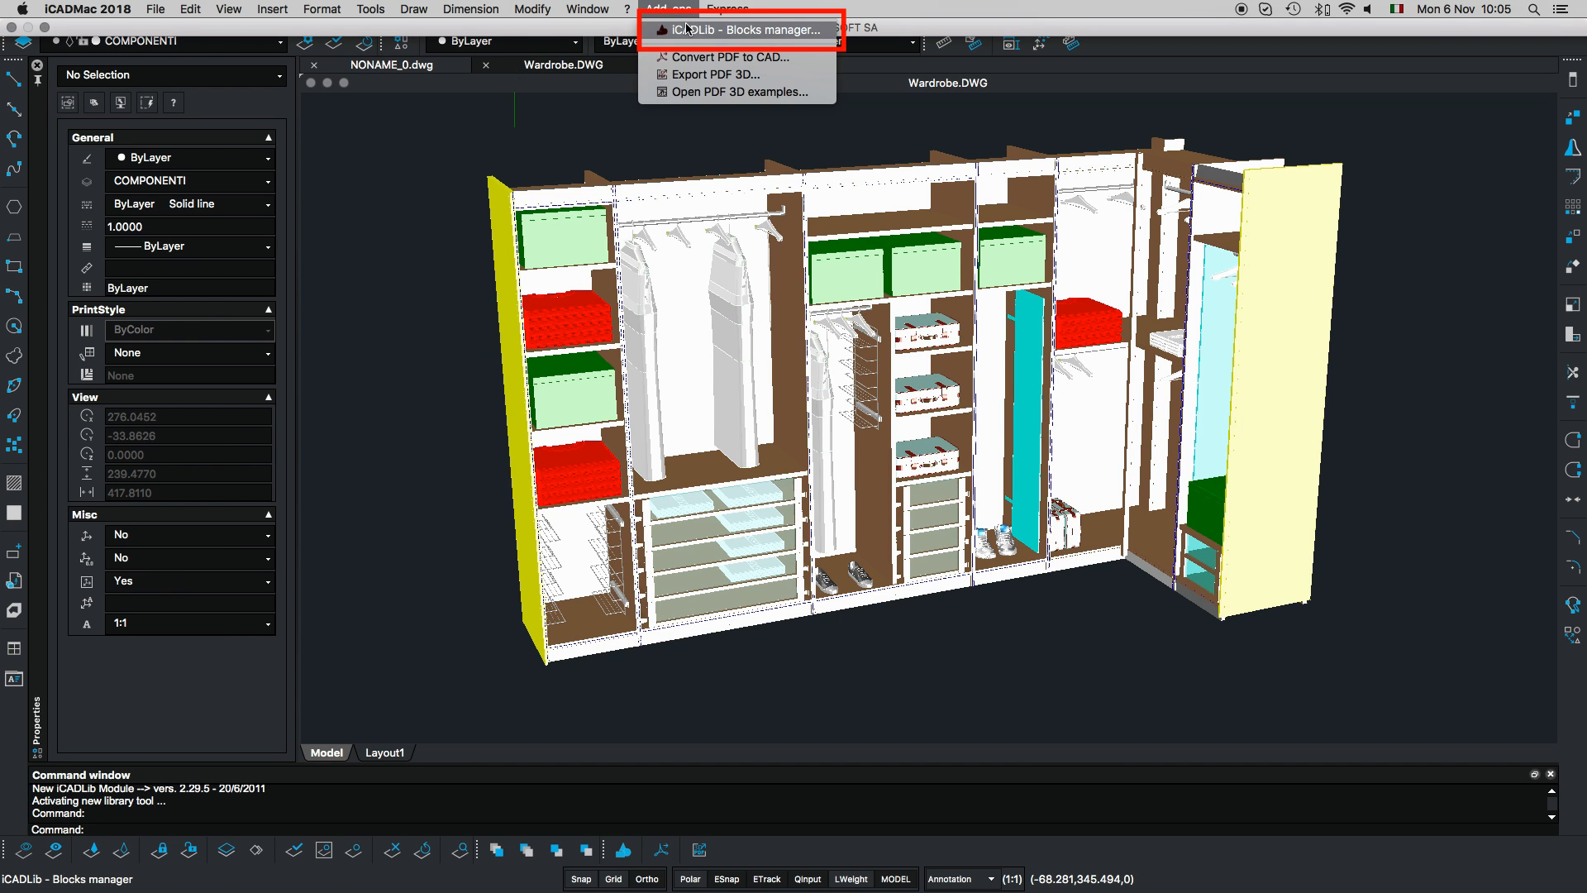
{"action": "left_click", "coordinate": [739, 29]}
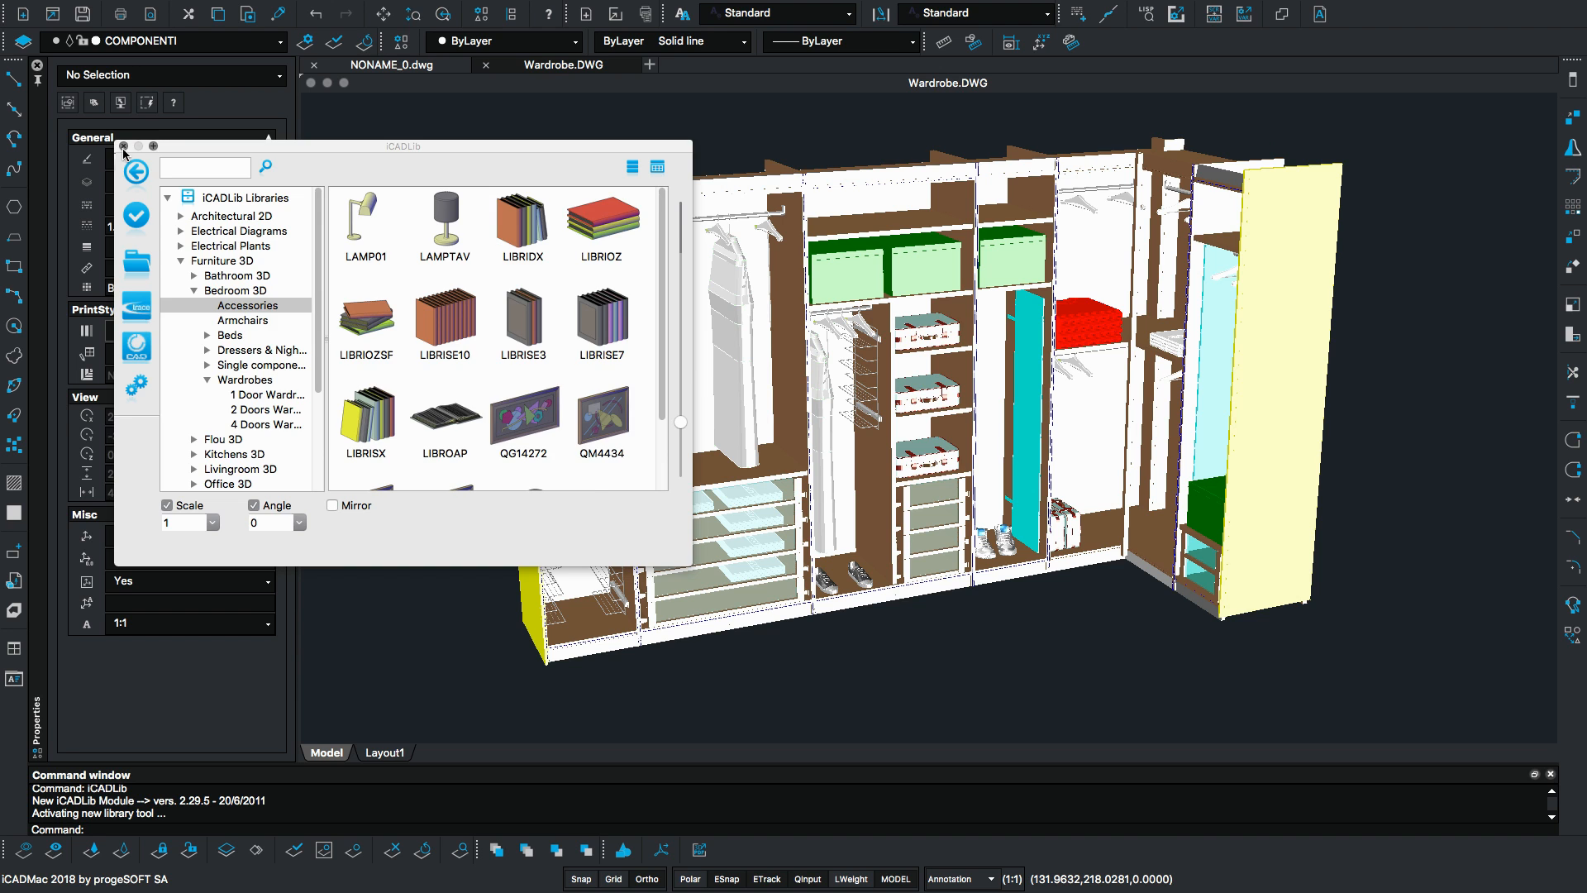
{"action": "left_click", "coordinate": [667, 9]}
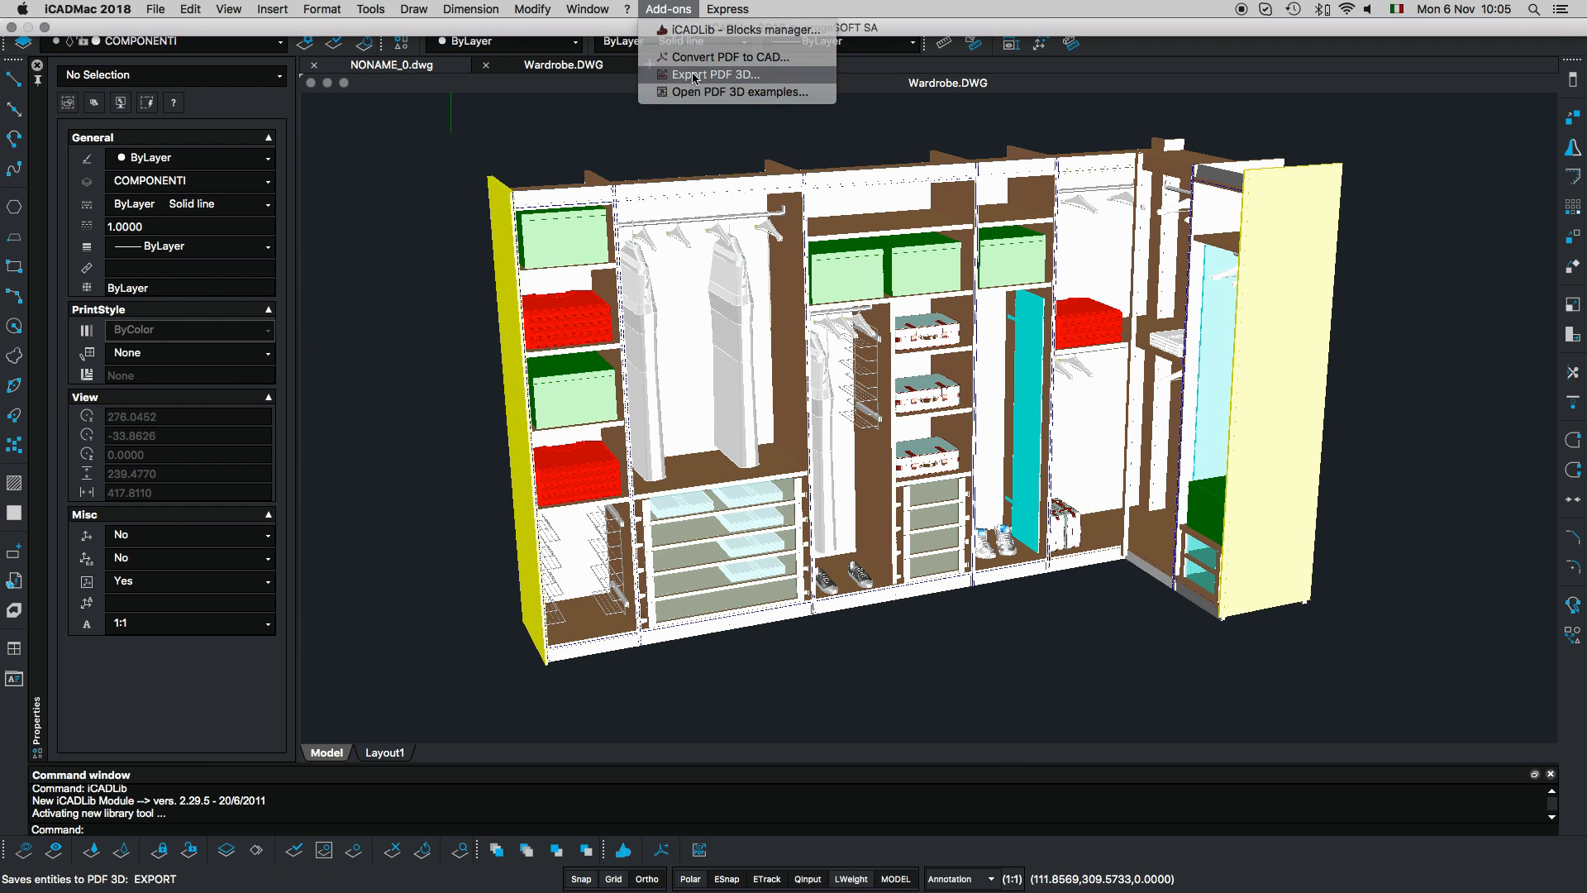
{"action": "left_click", "coordinate": [712, 73]}
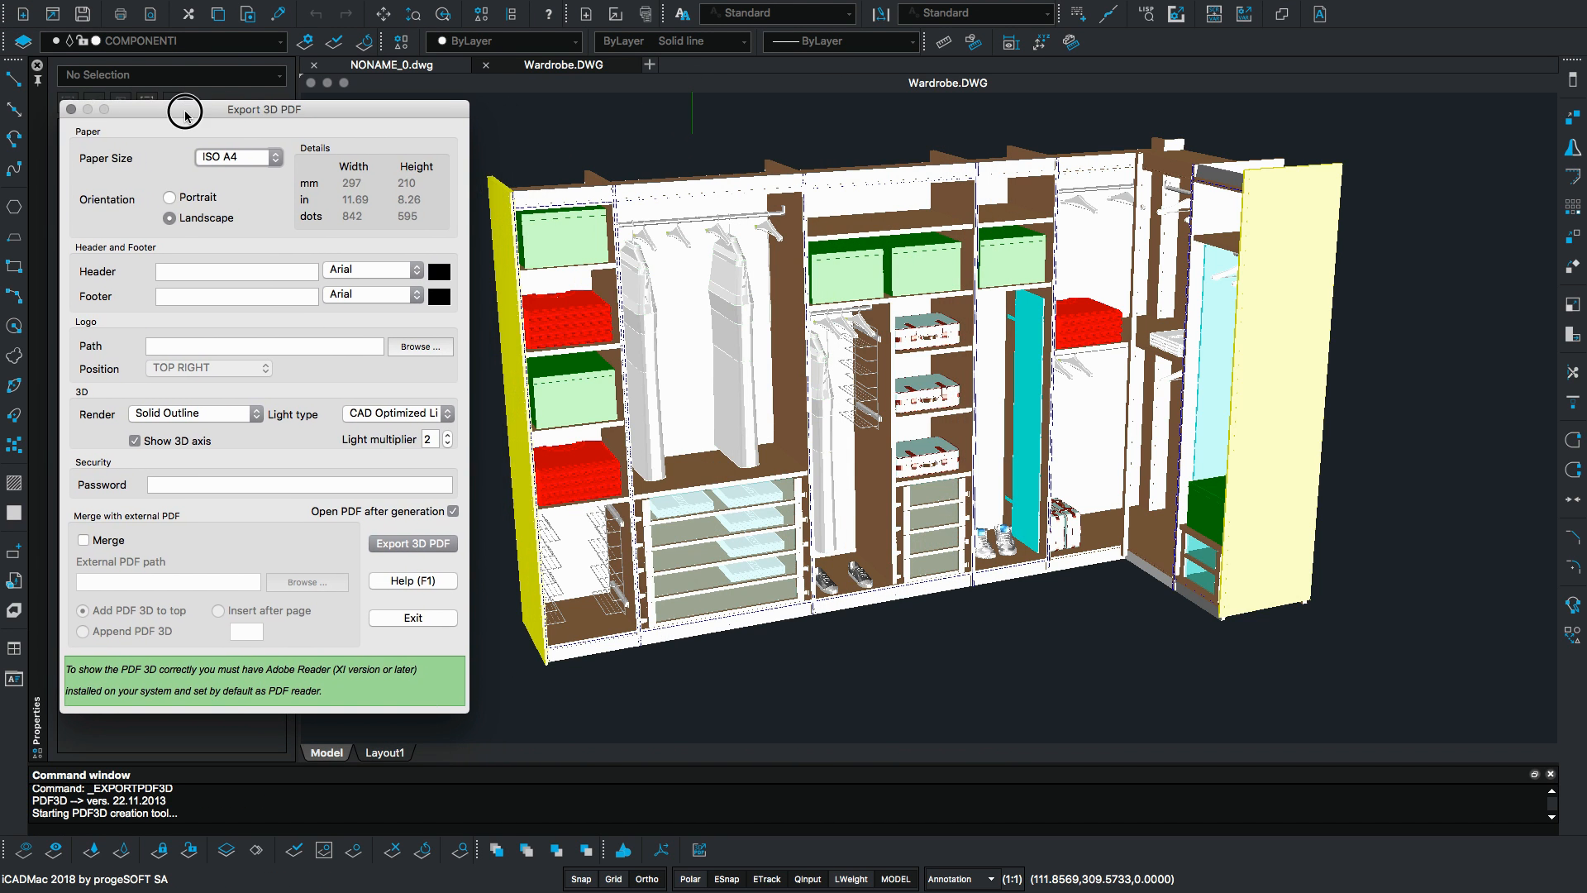